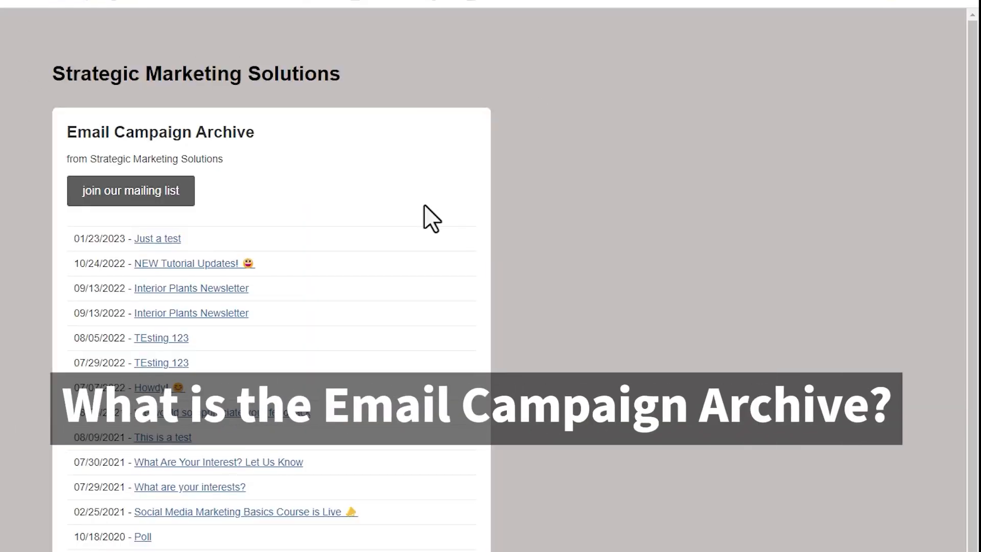
# Go to the audience's signup form builder and expand the forms and response emails list.
pyautogui.scroll(-3)
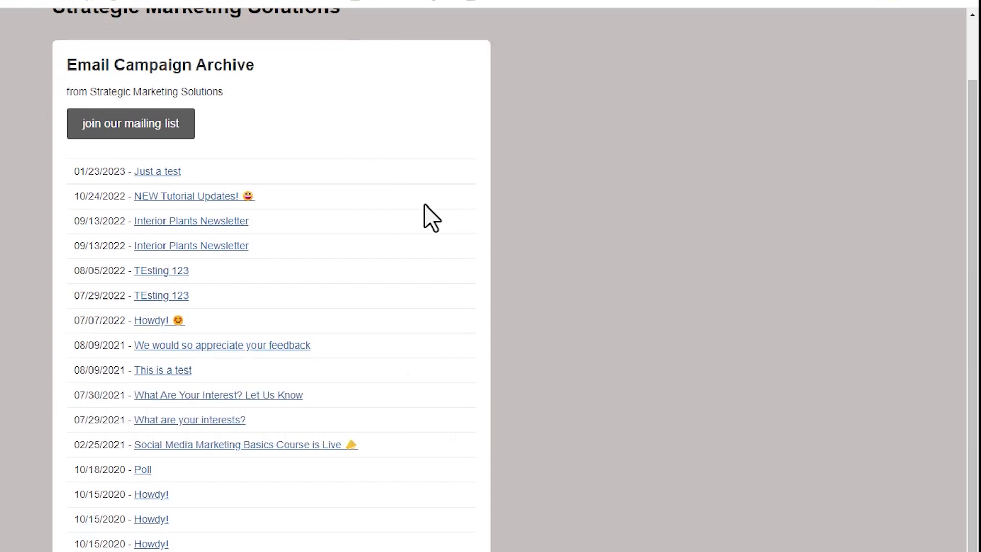
pyautogui.moveTo(360, 244)
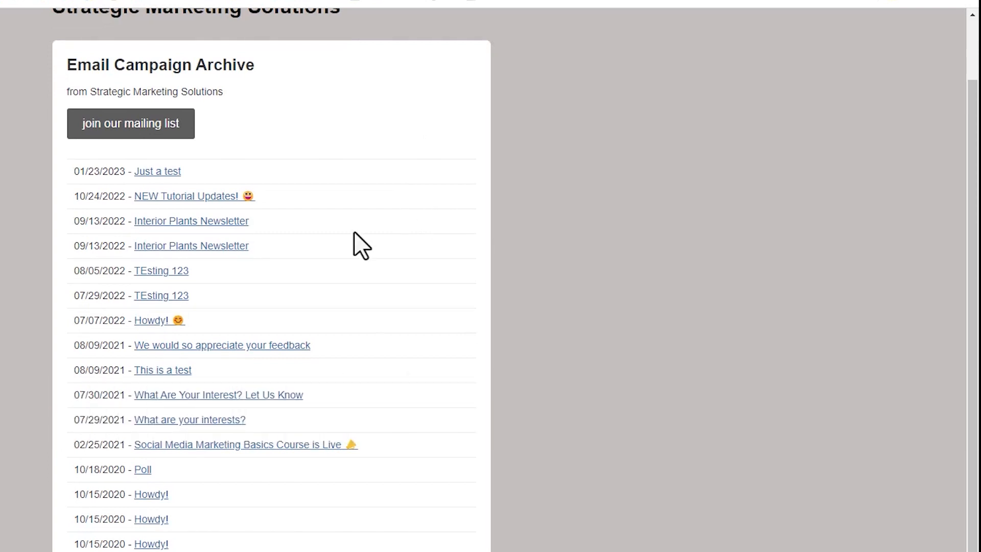
pyautogui.scroll(3)
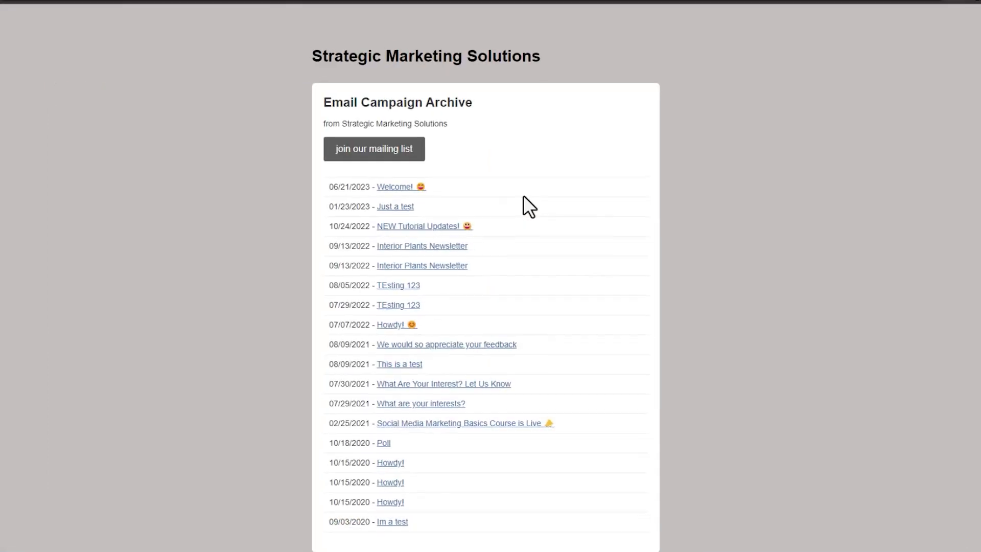
pyautogui.scroll(-3)
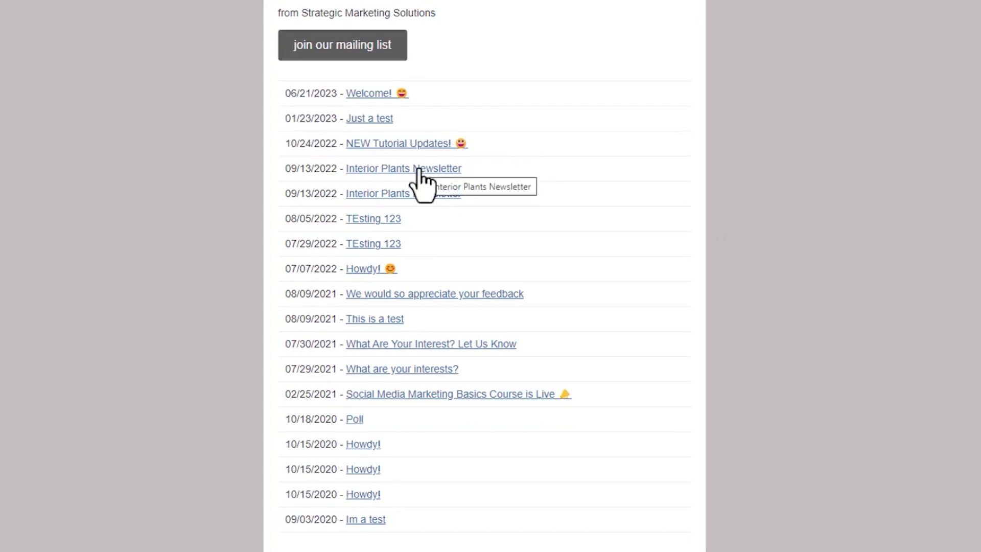
pyautogui.click(403, 167)
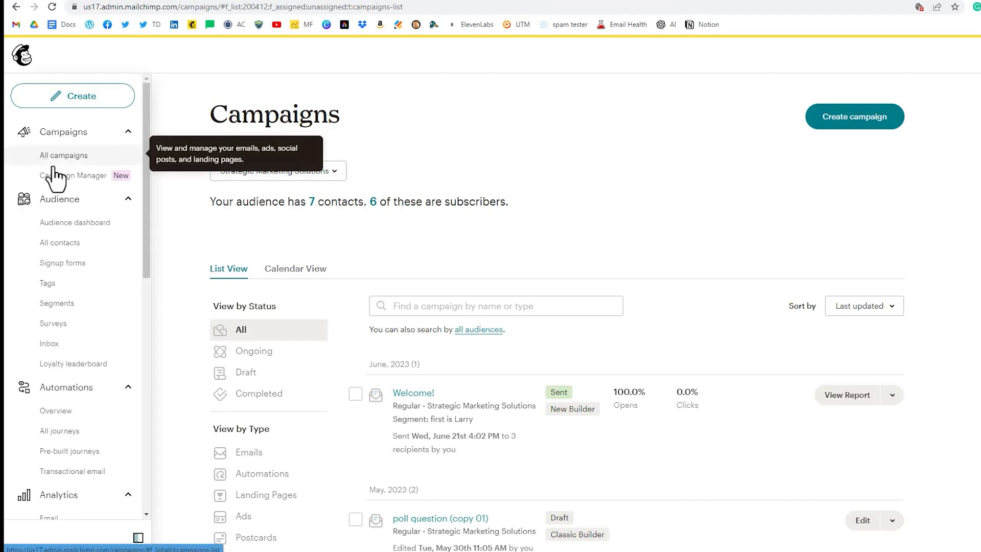
pyautogui.moveTo(63, 262)
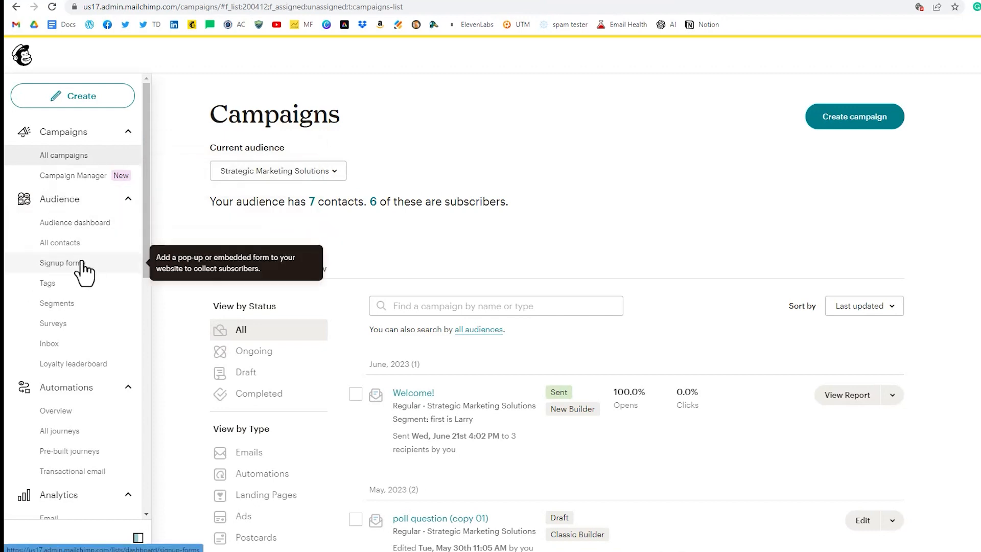
pyautogui.click(62, 263)
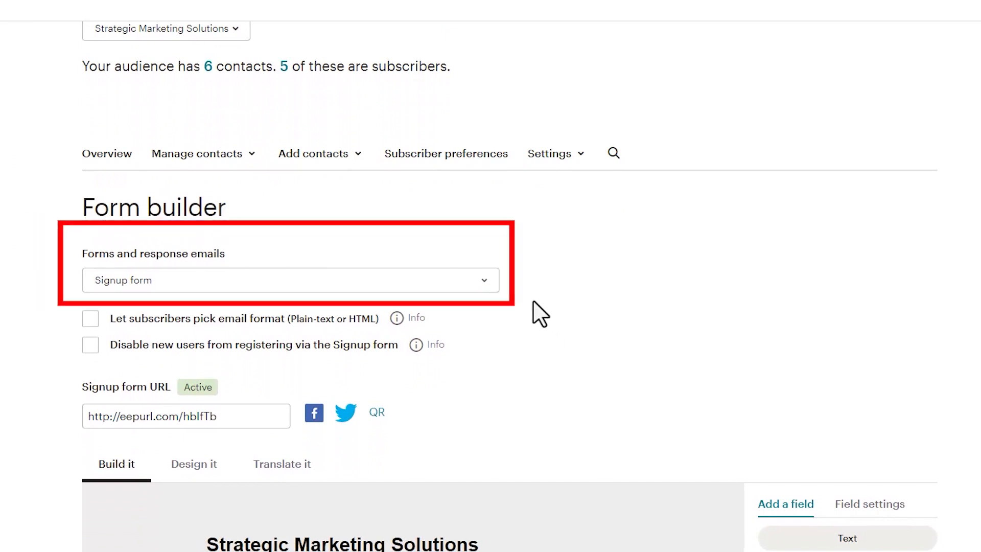
pyautogui.moveTo(497, 294)
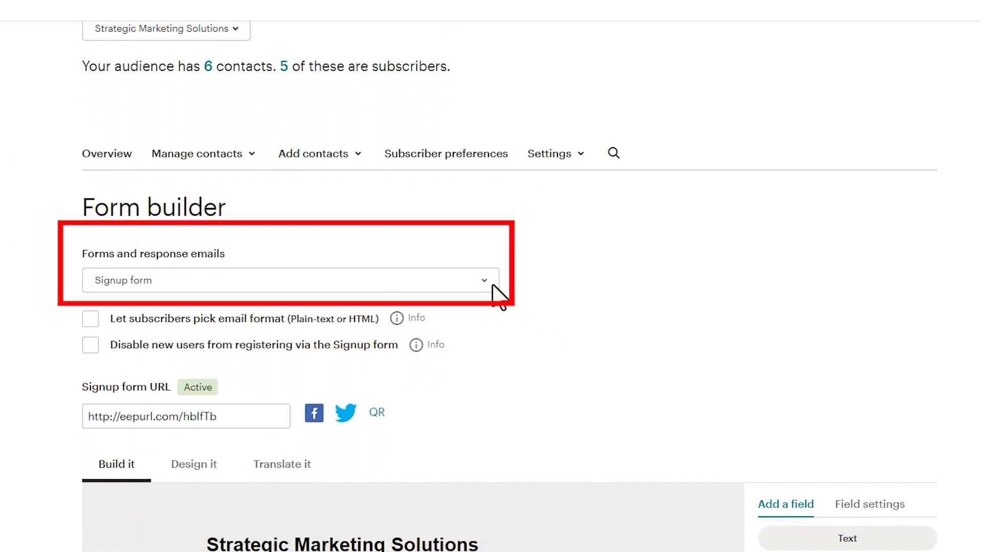
pyautogui.click(287, 280)
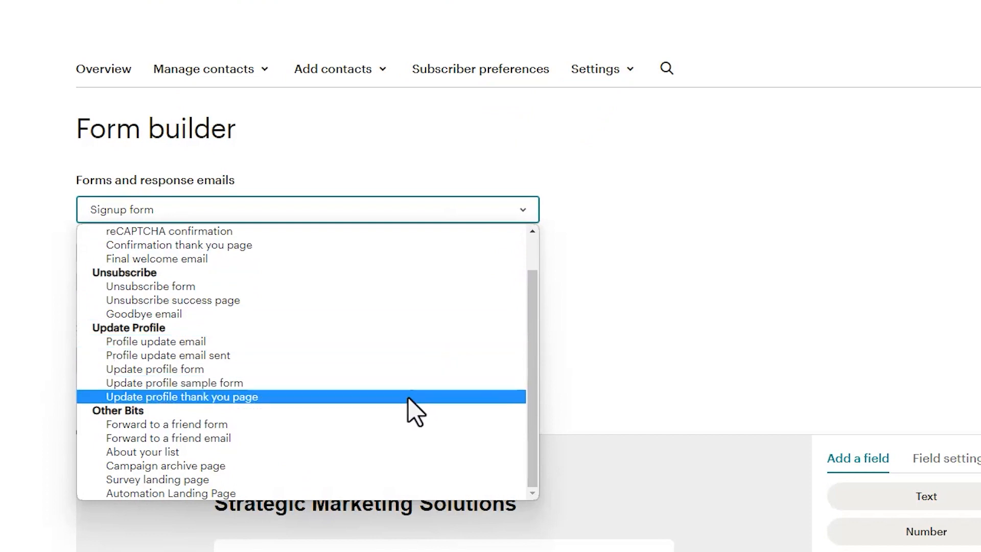
pyautogui.moveTo(165, 466)
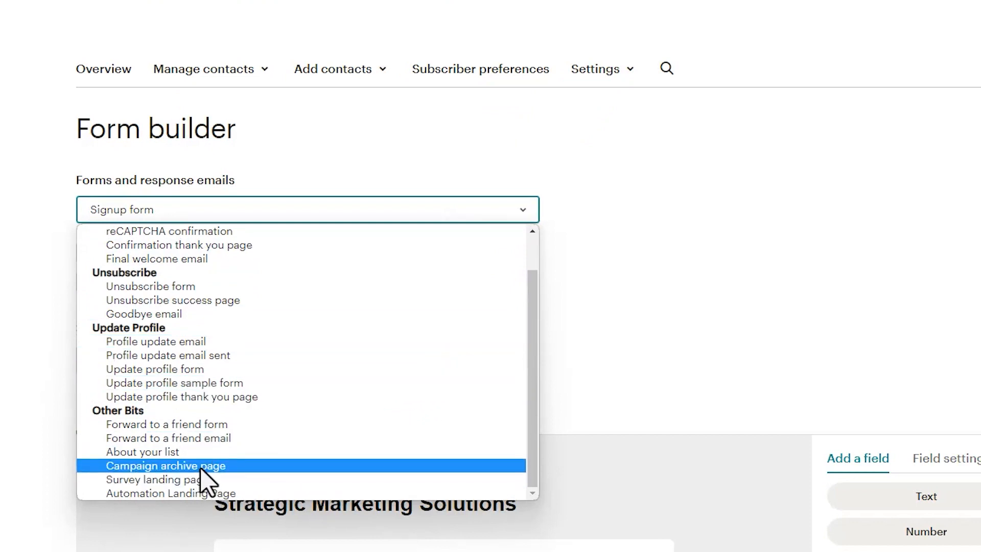
# Choose Campaign archive page and select its public archive URL.
pyautogui.click(165, 466)
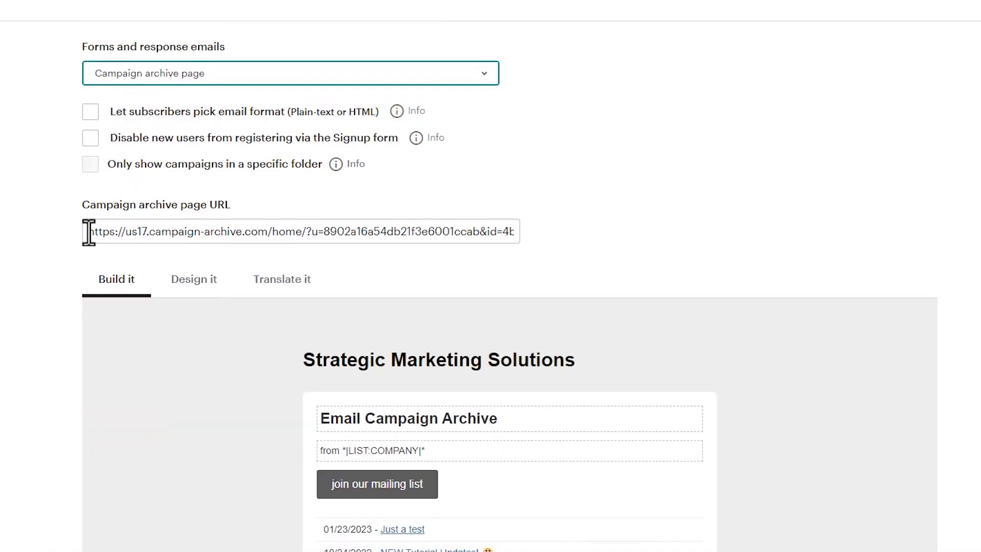
pyautogui.tripleClick(300, 231)
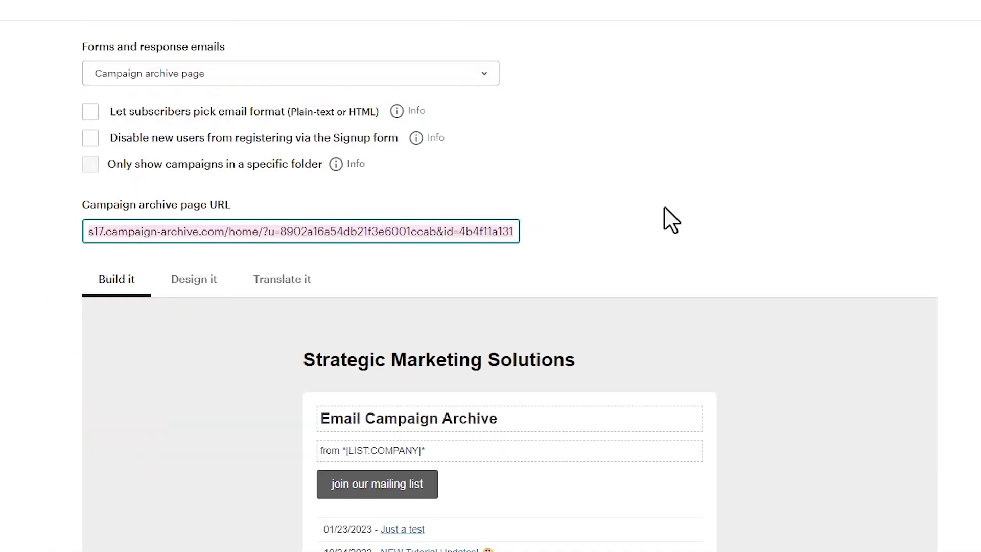
pyautogui.moveTo(702, 215)
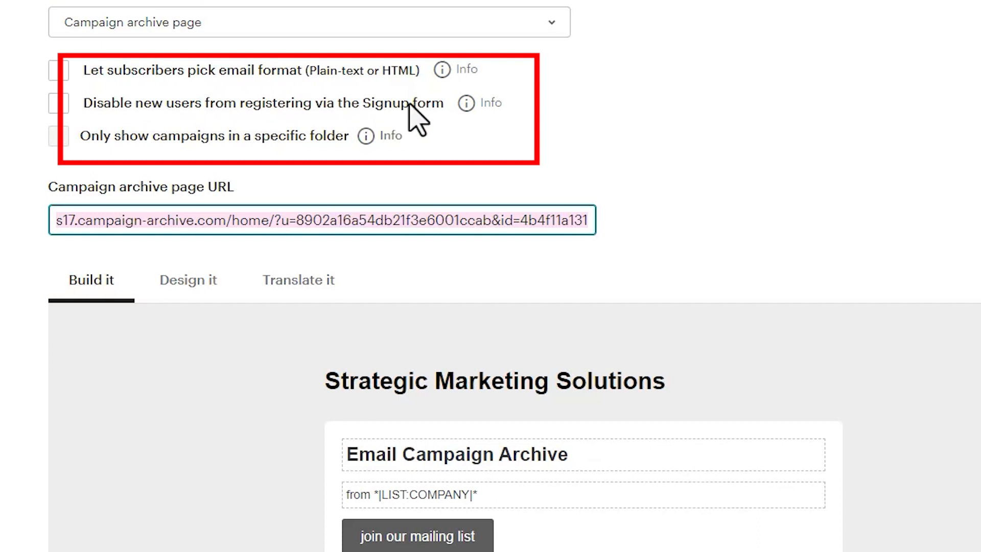
pyautogui.moveTo(206, 154)
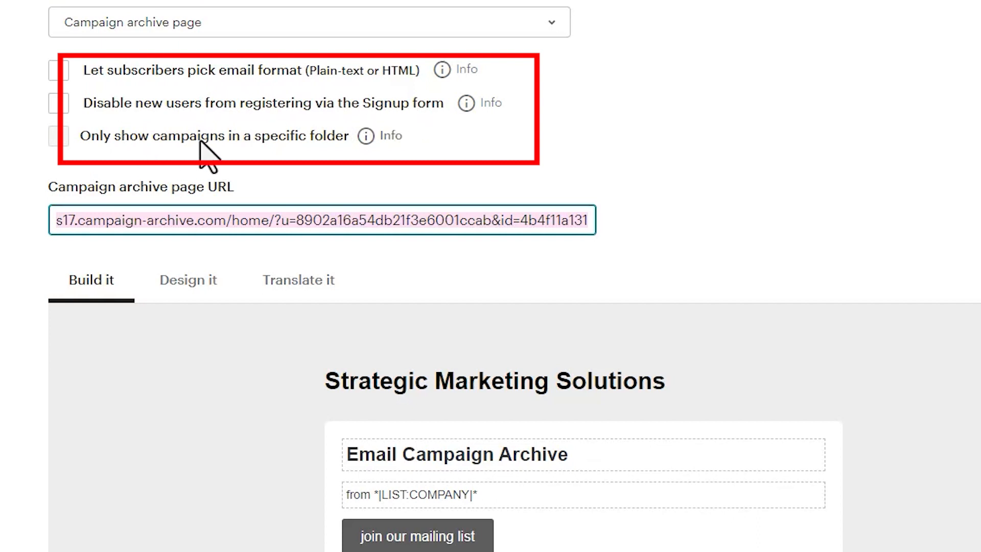
pyautogui.moveTo(321, 151)
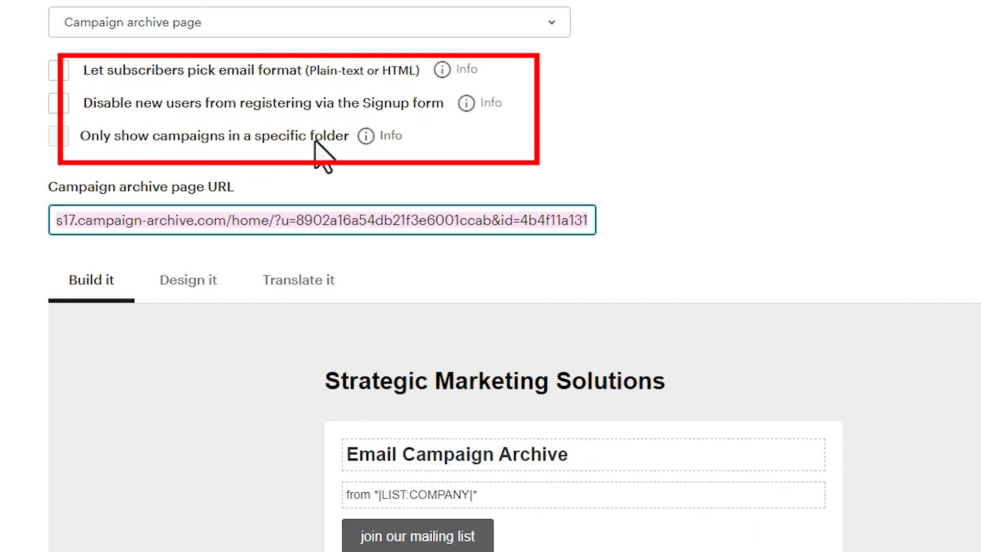
pyautogui.moveTo(677, 168)
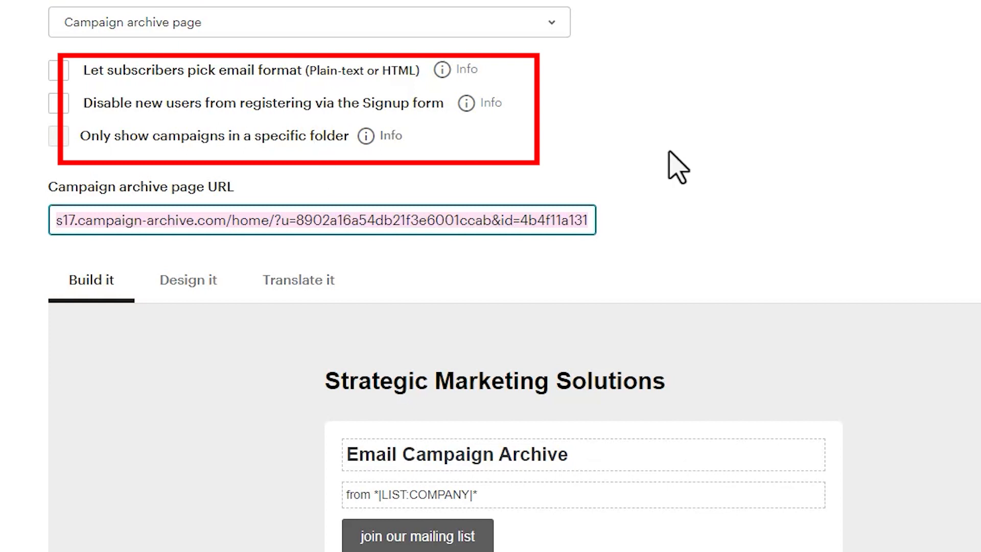
pyautogui.scroll(-3)
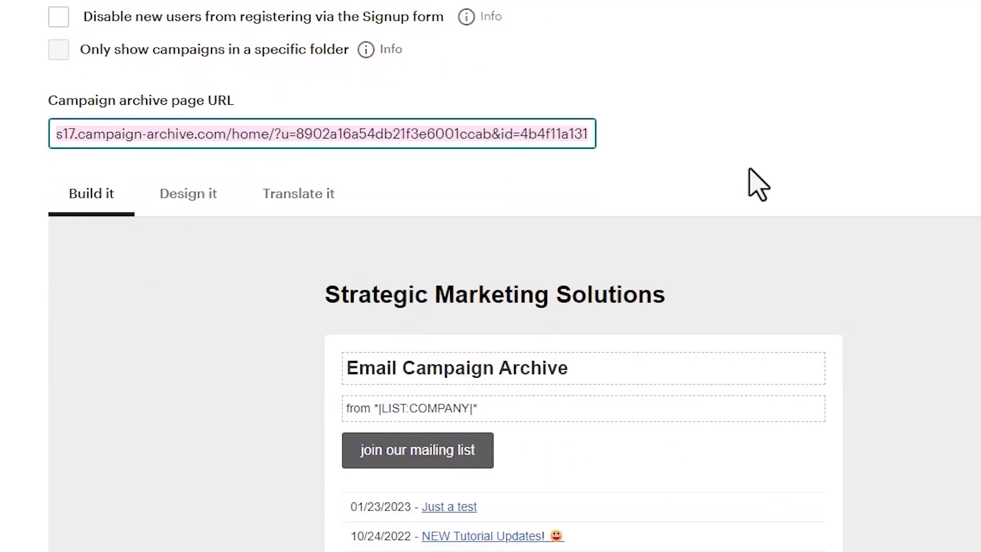
pyautogui.moveTo(229, 303)
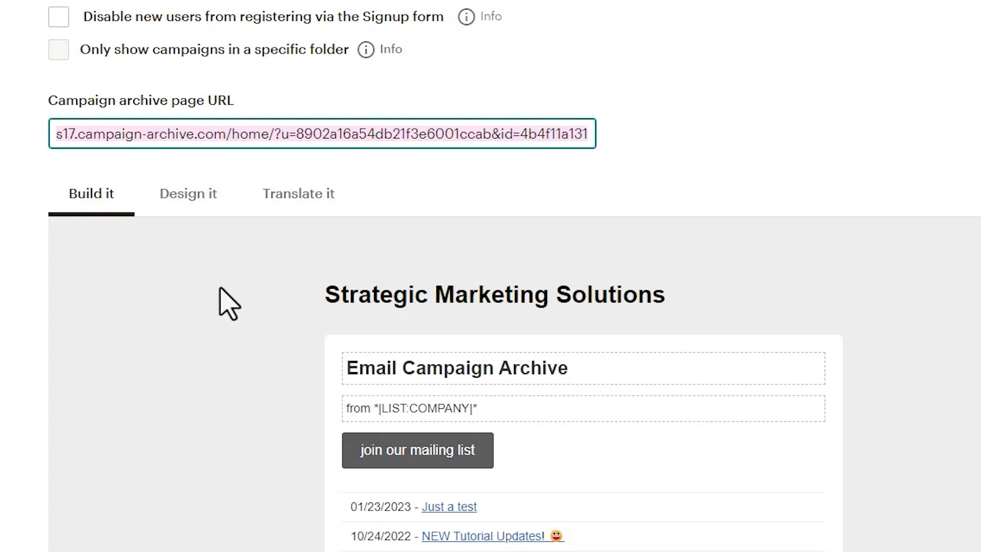
pyautogui.moveTo(203, 256)
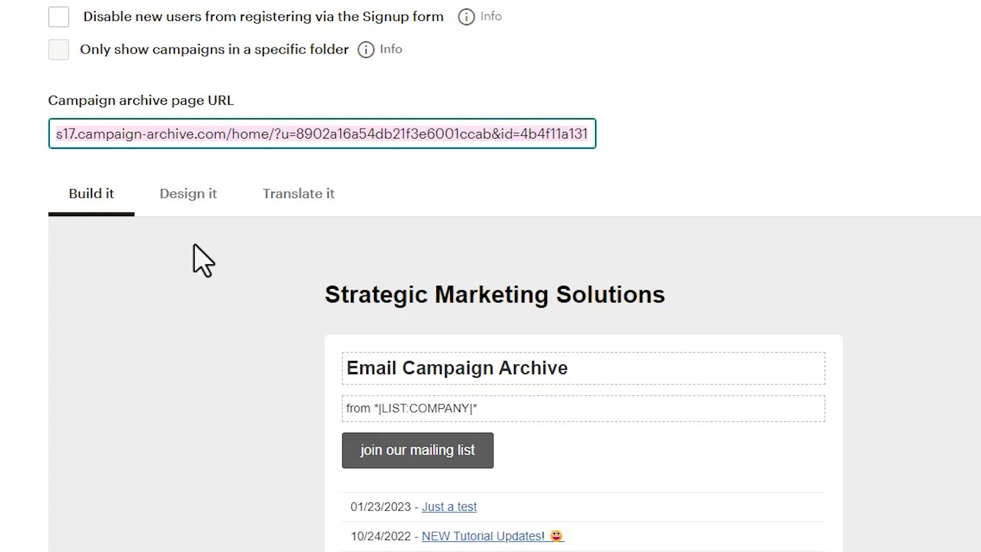
# Switch to Design it and review the archive preview listing past campaigns.
pyautogui.click(187, 193)
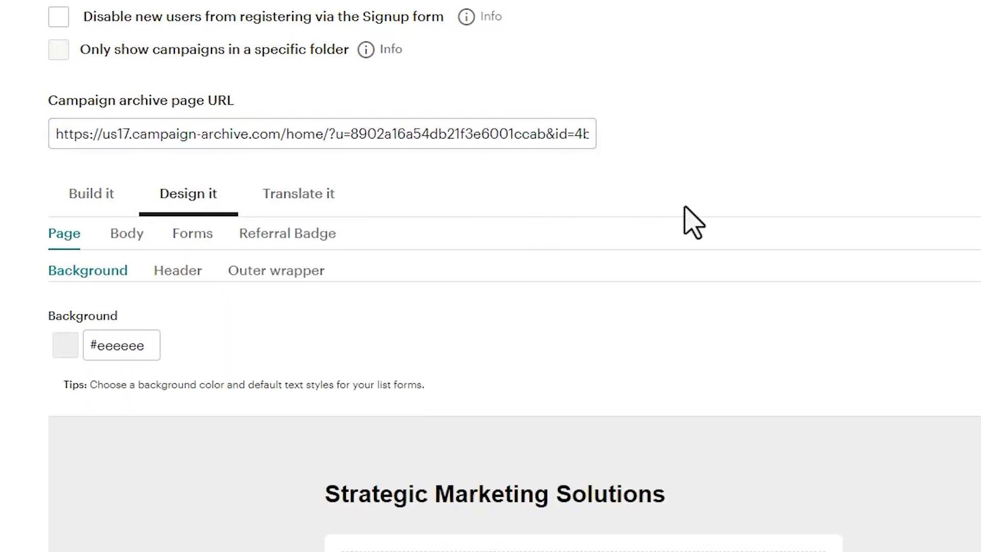
pyautogui.scroll(-3)
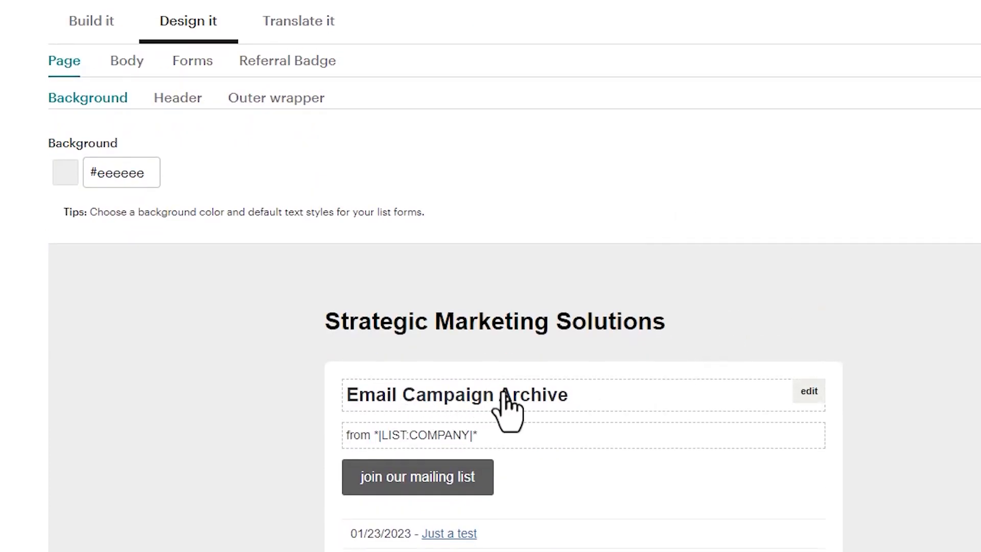
pyautogui.scroll(-3)
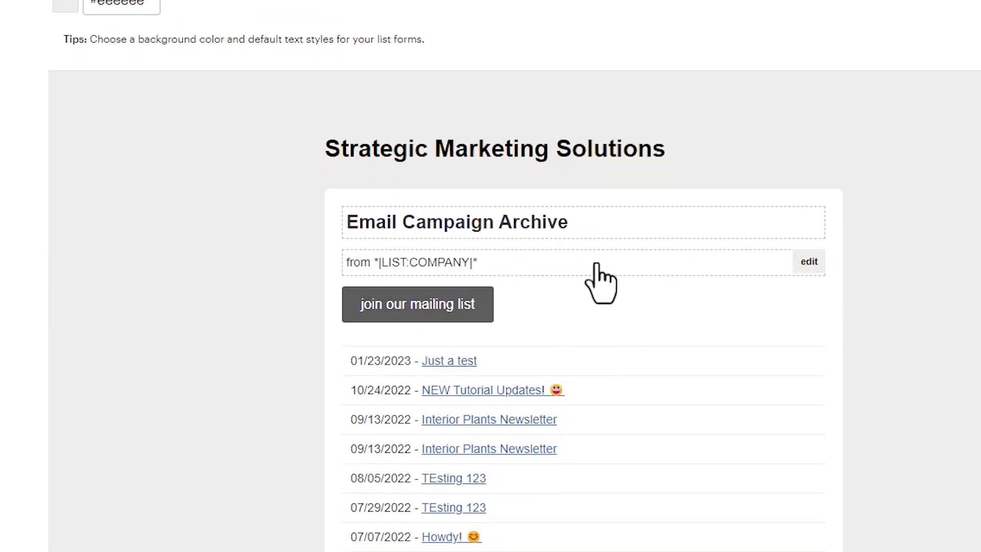
pyautogui.scroll(-3)
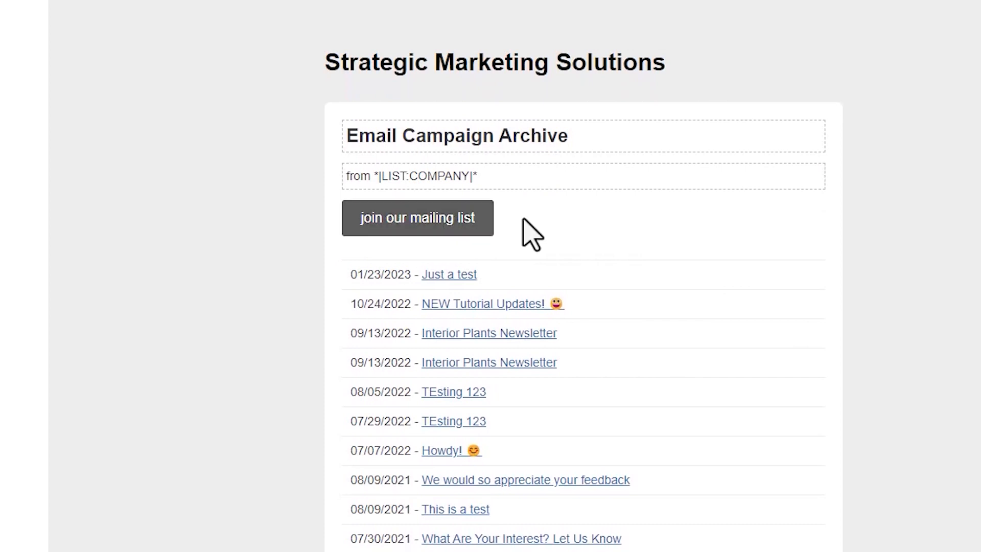
pyautogui.moveTo(618, 236)
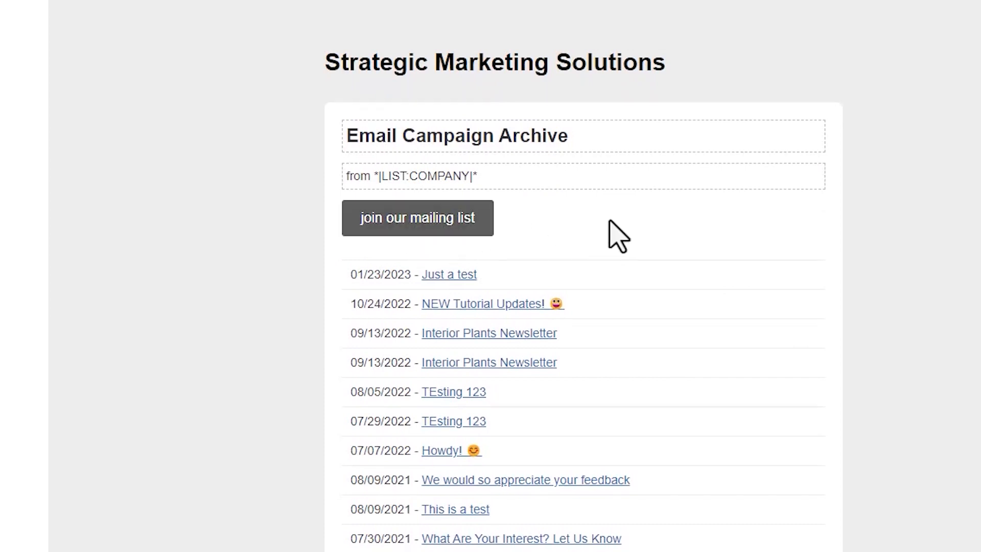
pyautogui.scroll(-3)
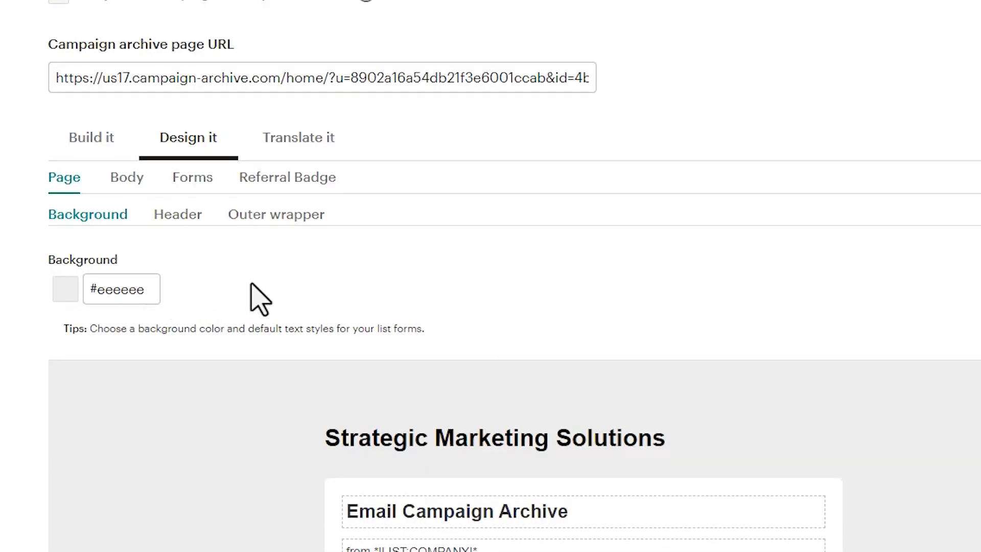
pyautogui.moveTo(261, 290)
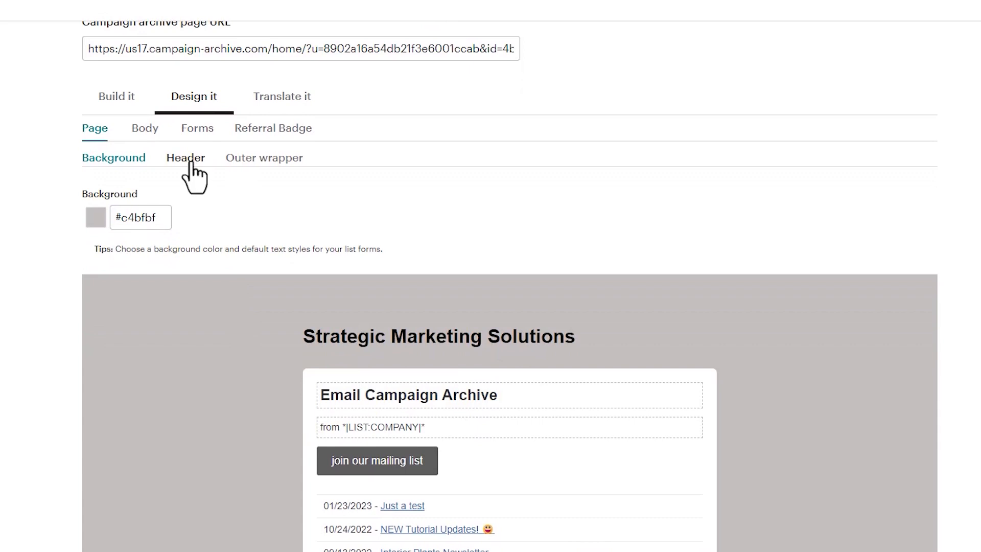
# Bring up the link colour setting under Body > Default text > Link style.
pyautogui.click(144, 128)
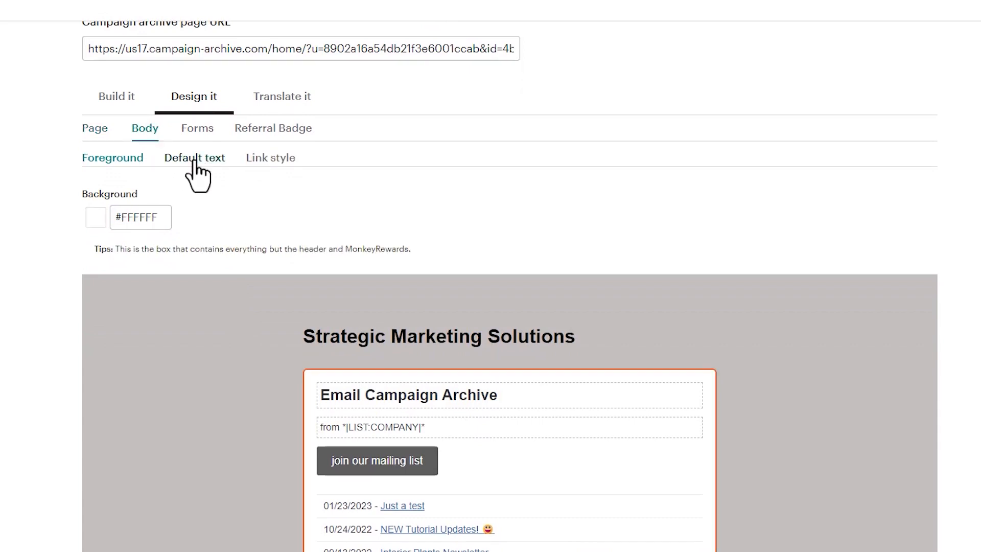
pyautogui.click(194, 157)
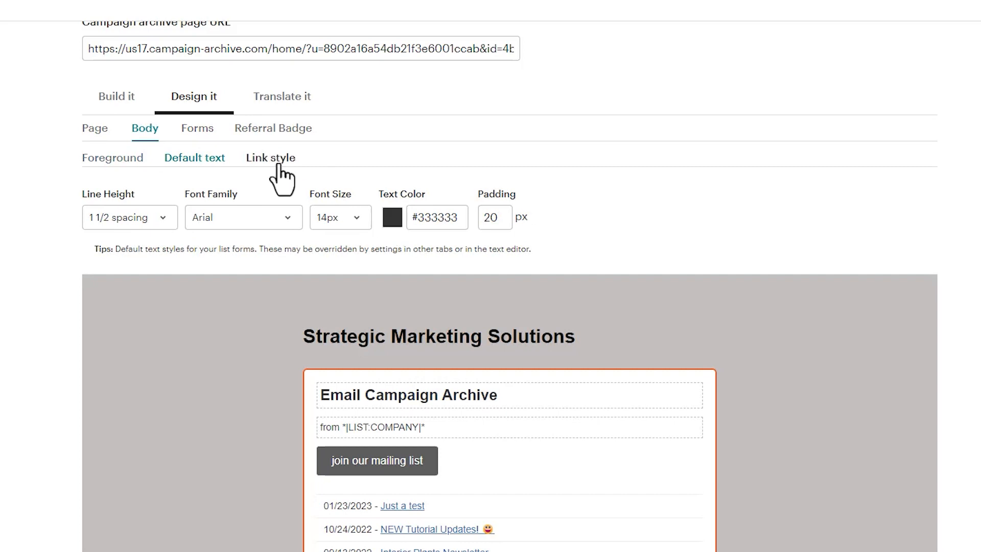
pyautogui.click(270, 157)
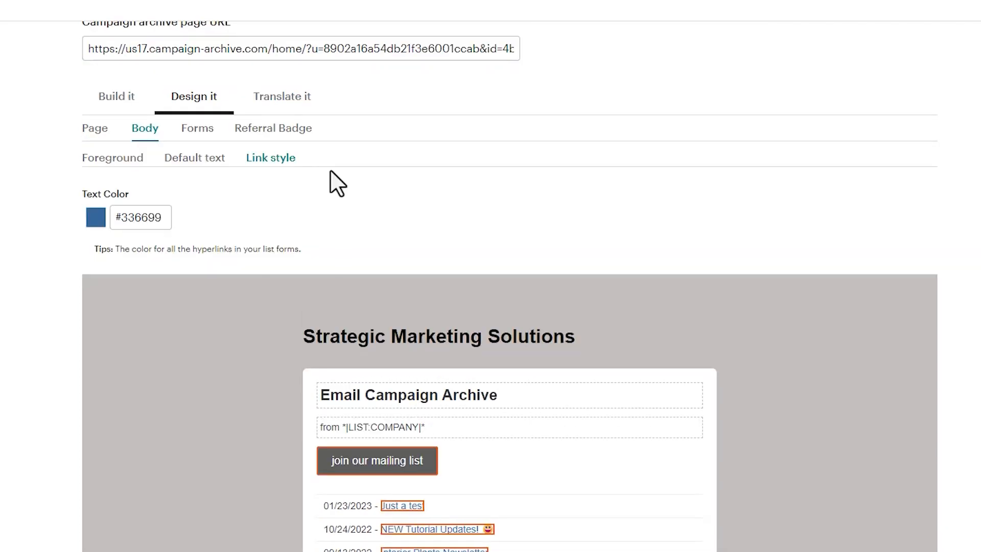
pyautogui.moveTo(373, 230)
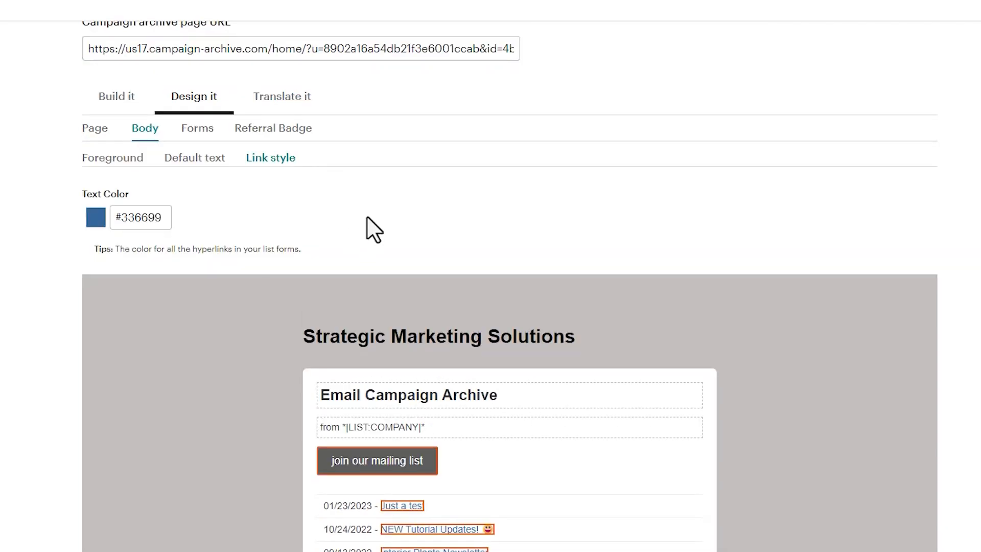
pyautogui.moveTo(382, 226)
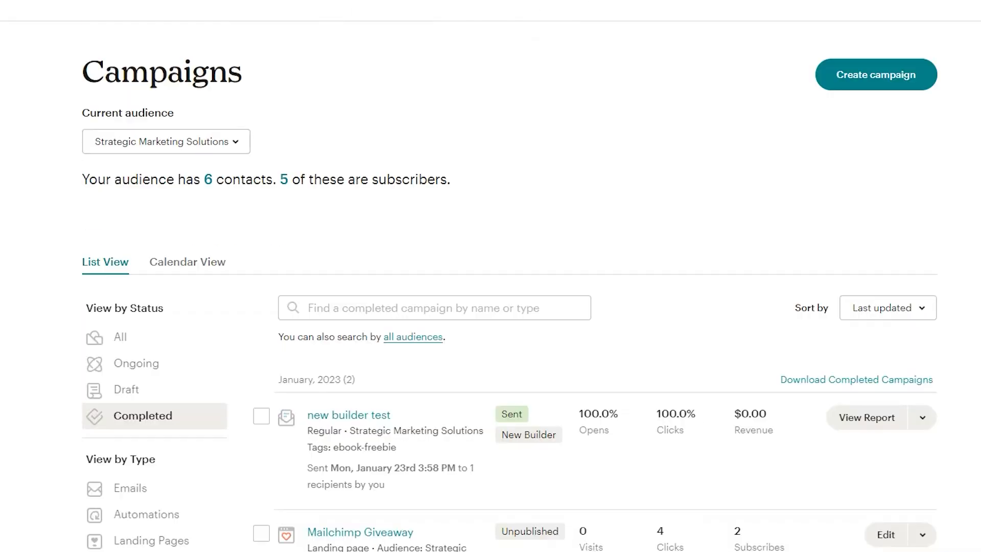
# Filter to completed campaigns and choose Social Share for the new builder test campaign.
pyautogui.scroll(-3)
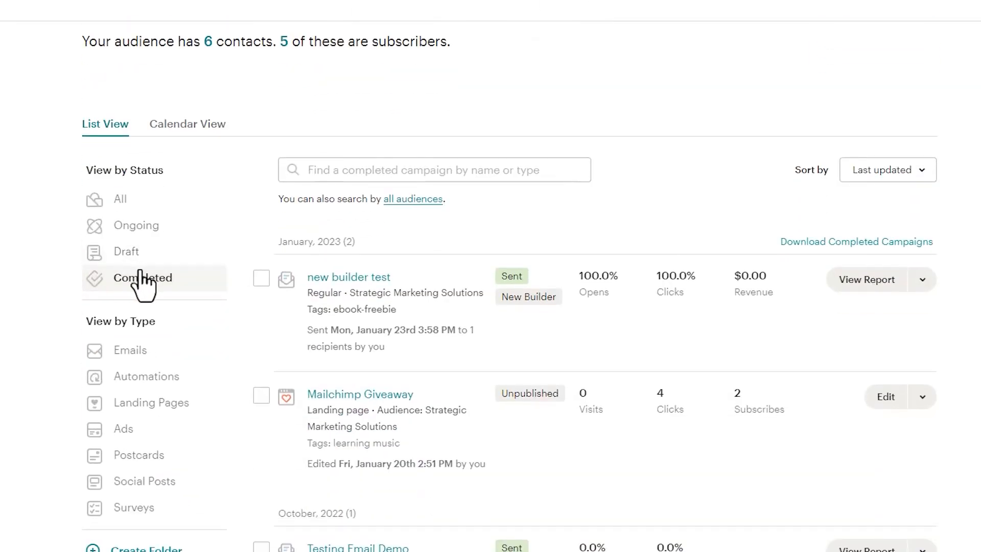
pyautogui.click(142, 278)
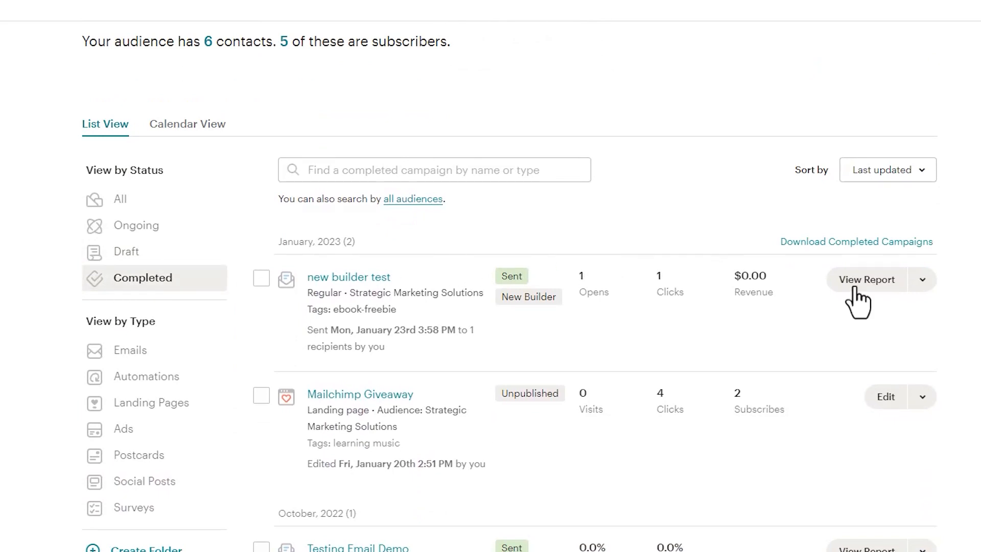
pyautogui.moveTo(921, 279)
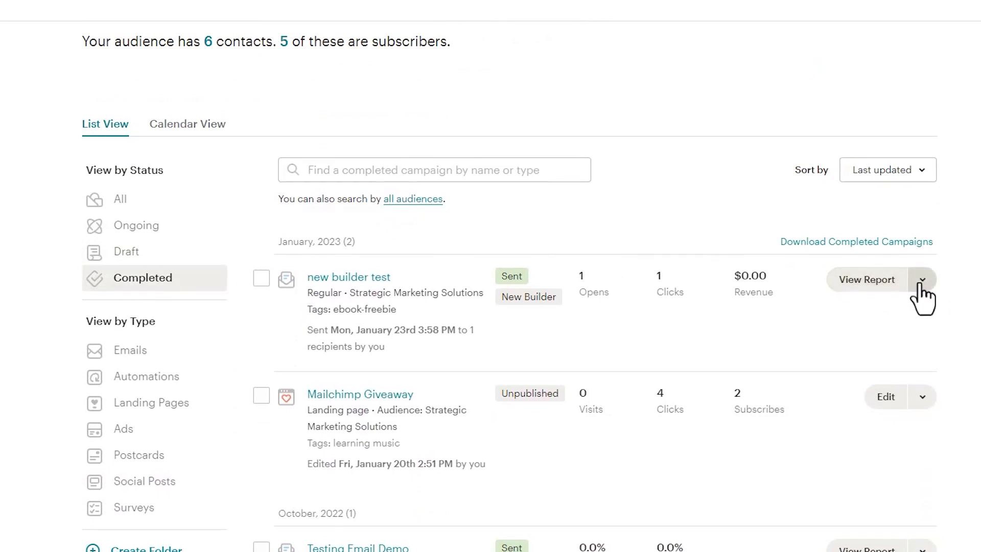
pyautogui.click(920, 279)
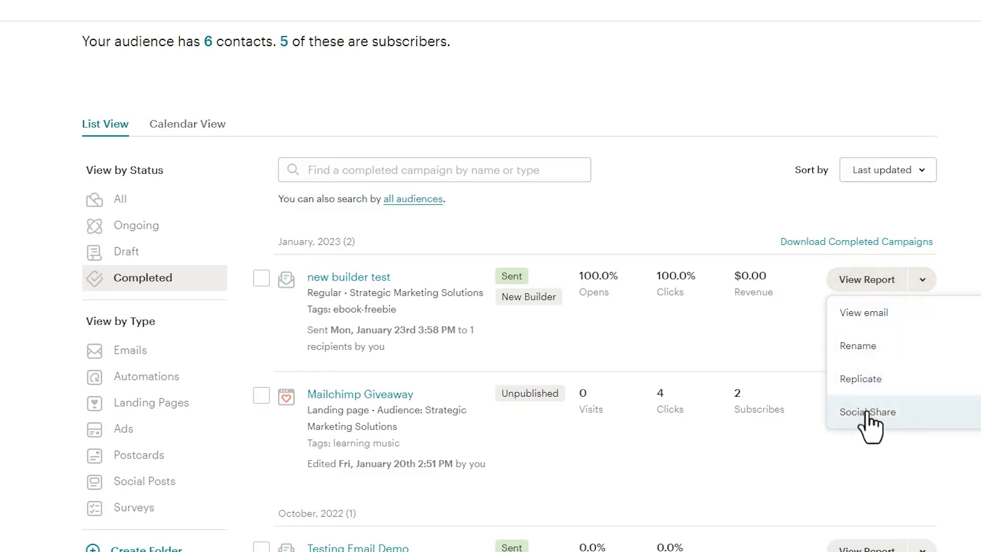
pyautogui.click(867, 412)
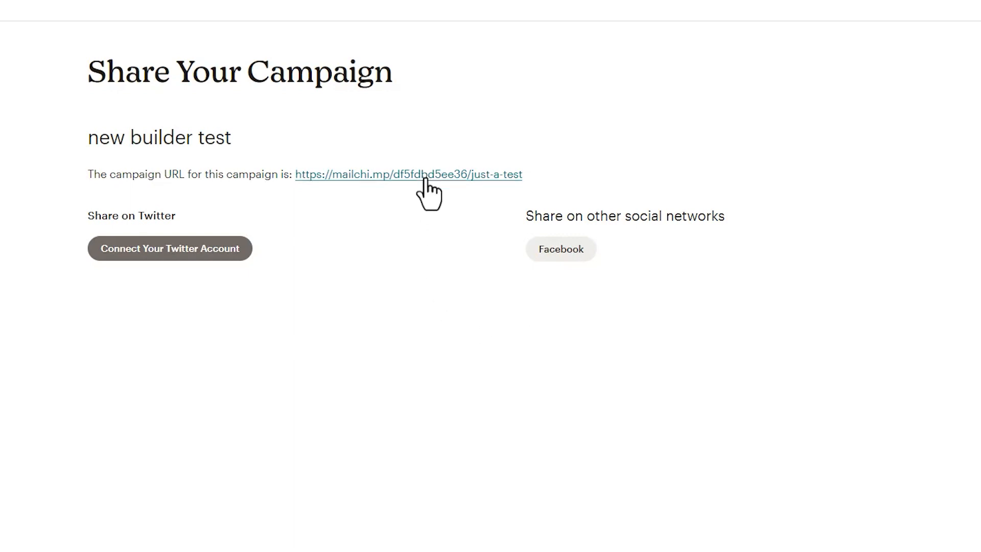
# View the campaign's public web version from its URL, then return to the campaigns list.
pyautogui.click(409, 175)
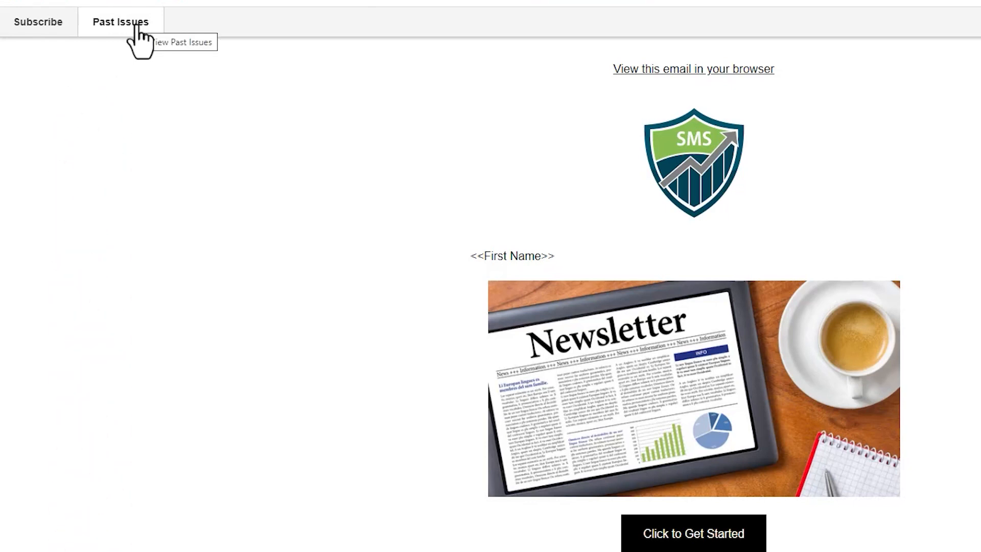
pyautogui.moveTo(141, 47)
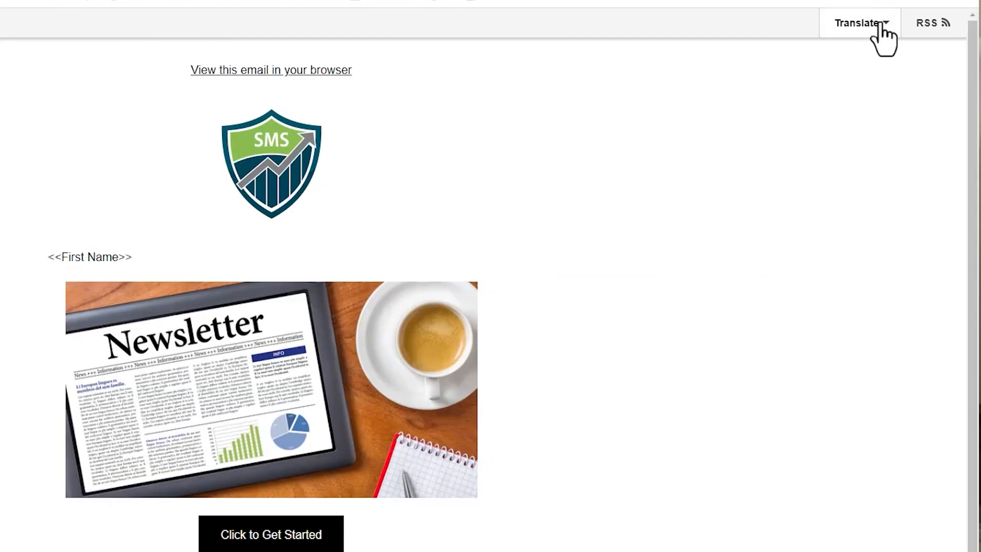
pyautogui.click(859, 23)
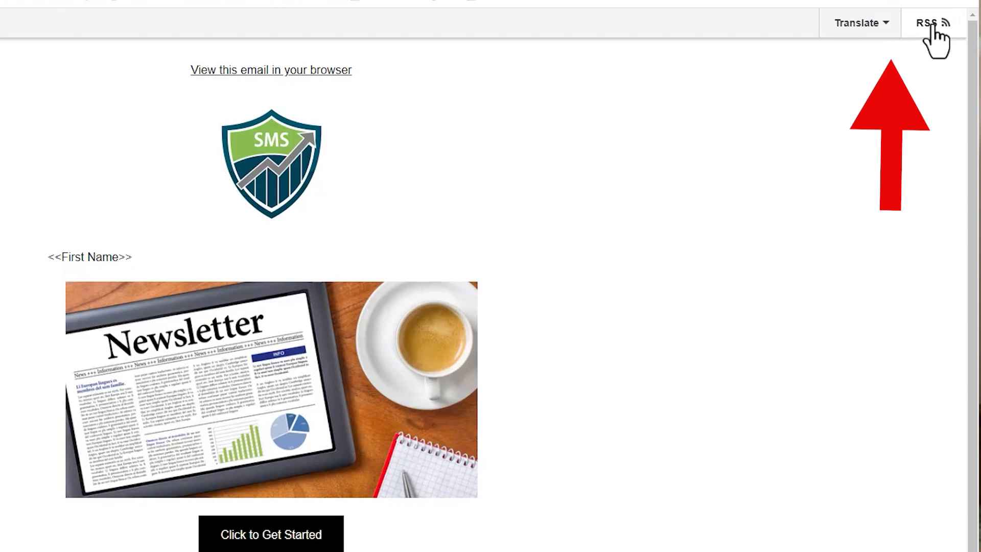
pyautogui.moveTo(932, 23)
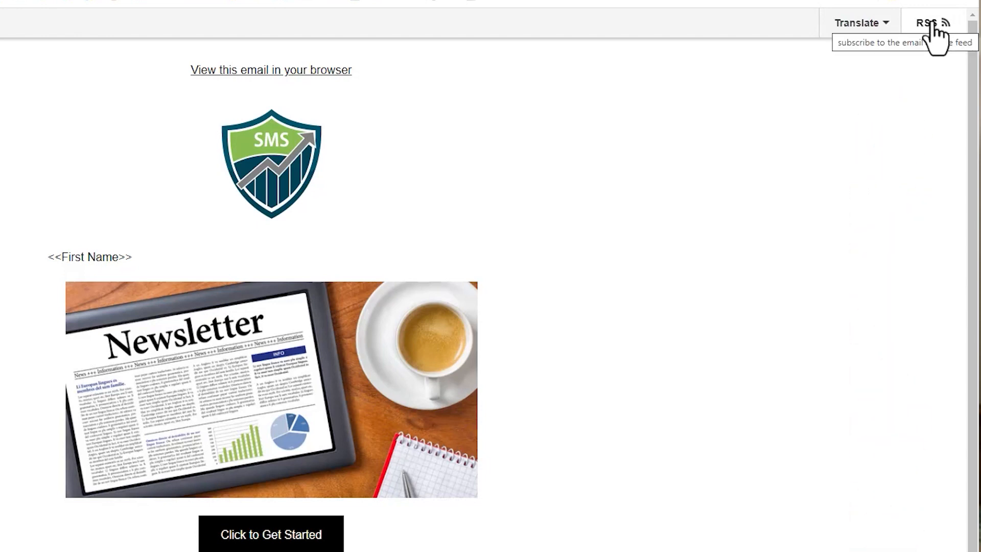
pyautogui.moveTo(939, 34)
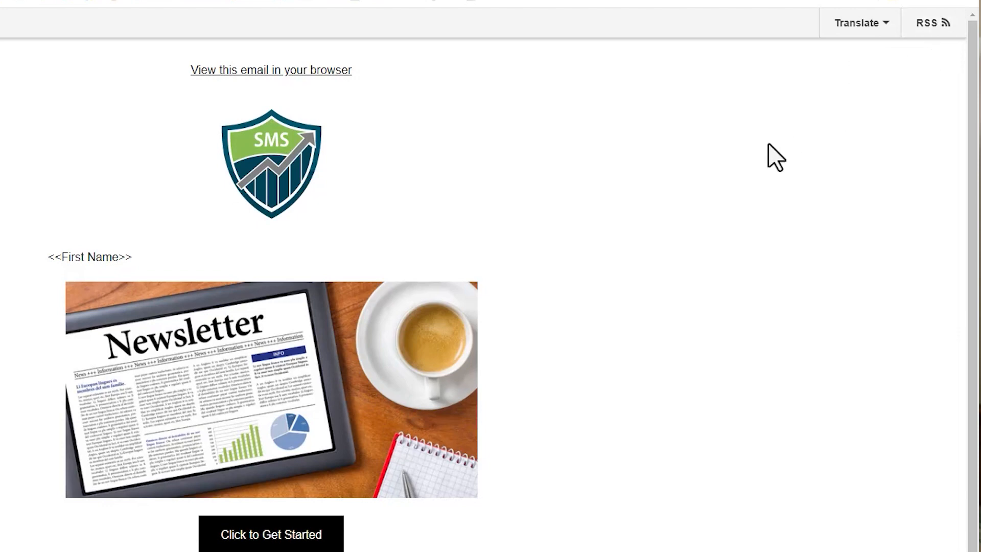
pyautogui.doubleClick(89, 257)
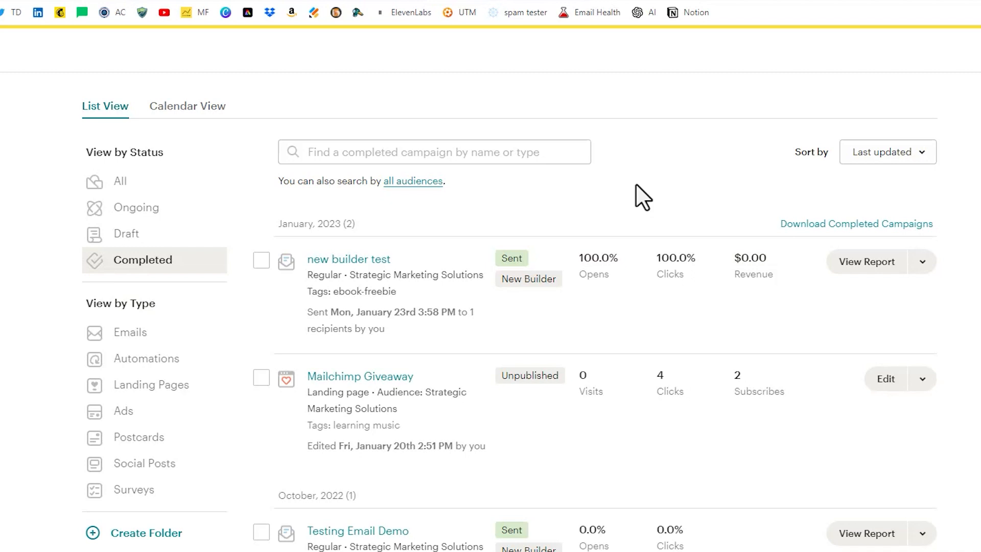
# Create a Sample folder and move all selected completed campaigns into it.
pyautogui.scroll(-3)
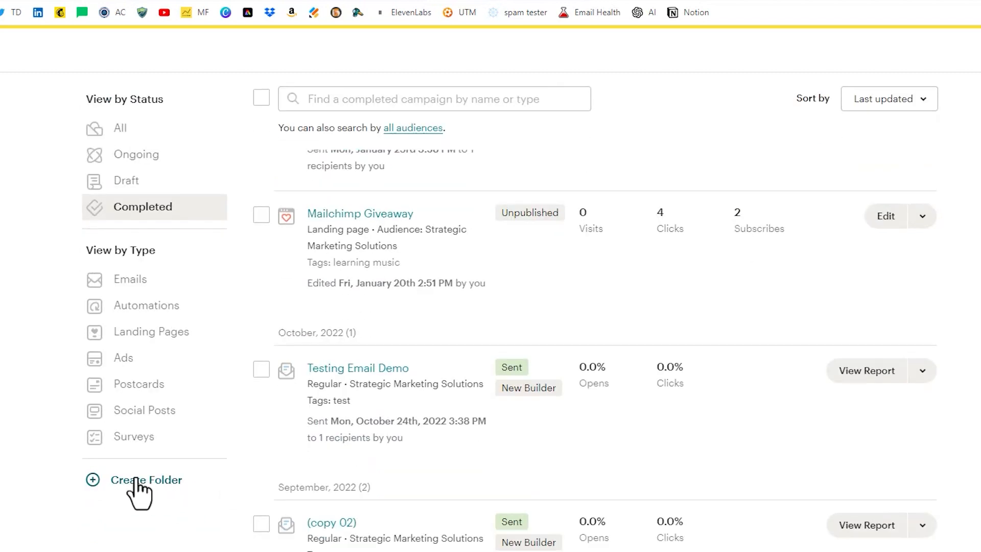
pyautogui.moveTo(150, 491)
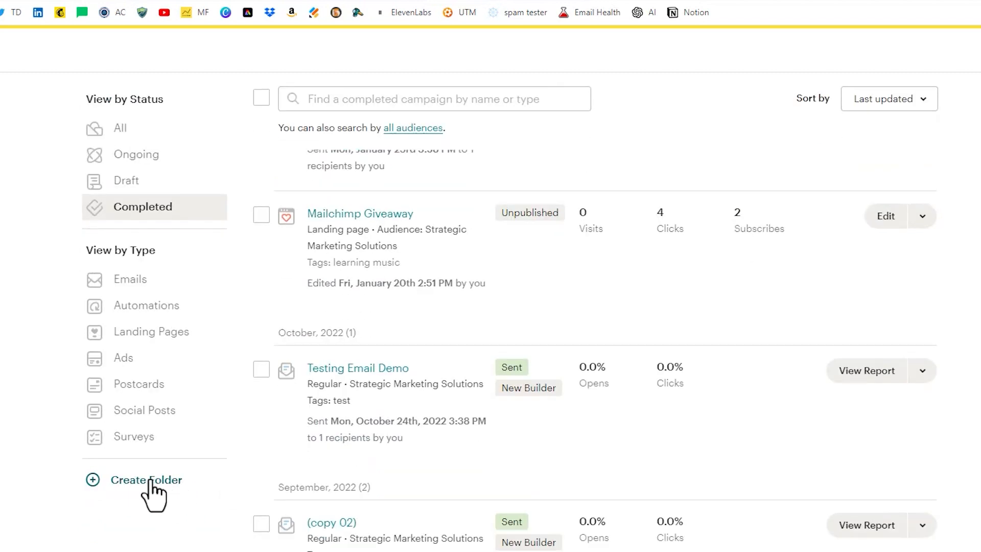
pyautogui.click(146, 480)
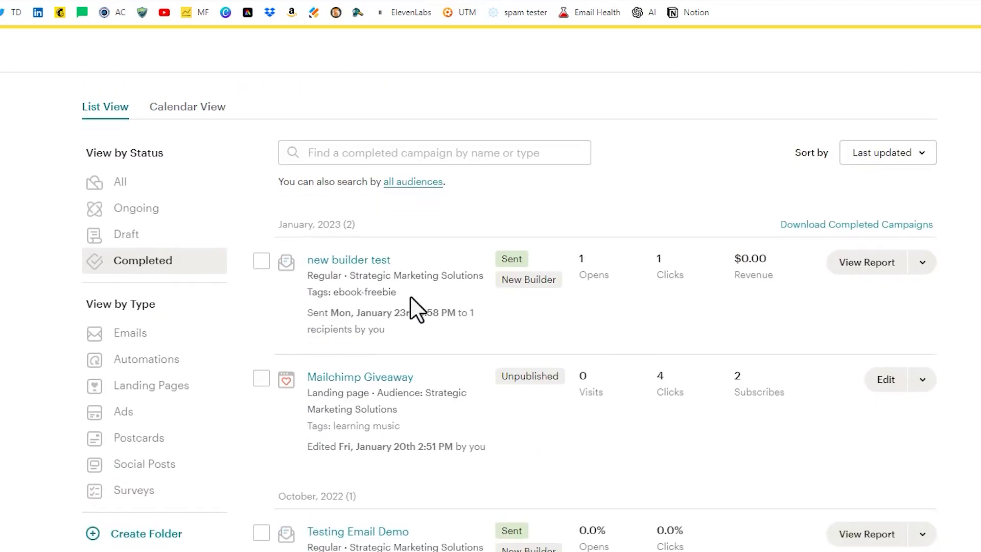
pyautogui.click(261, 261)
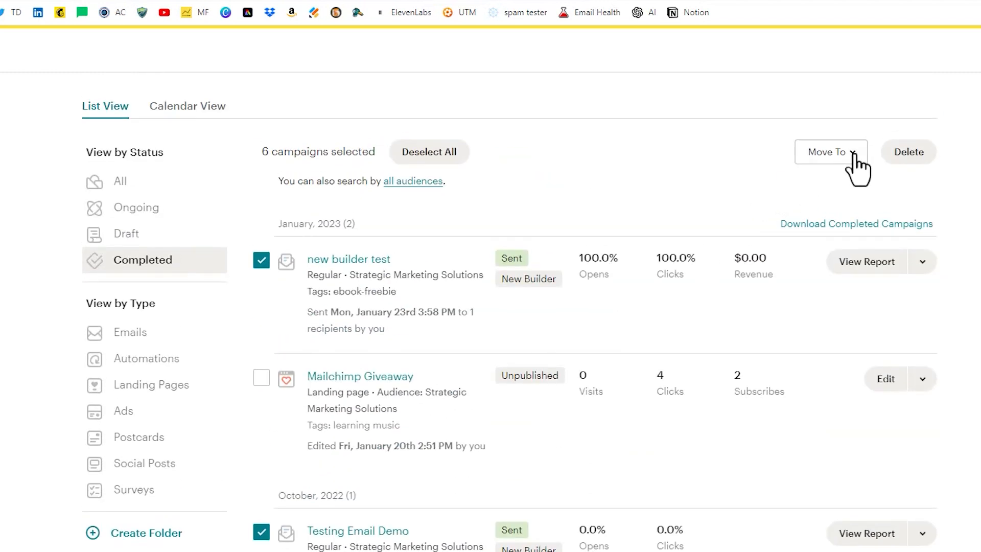
pyautogui.click(830, 151)
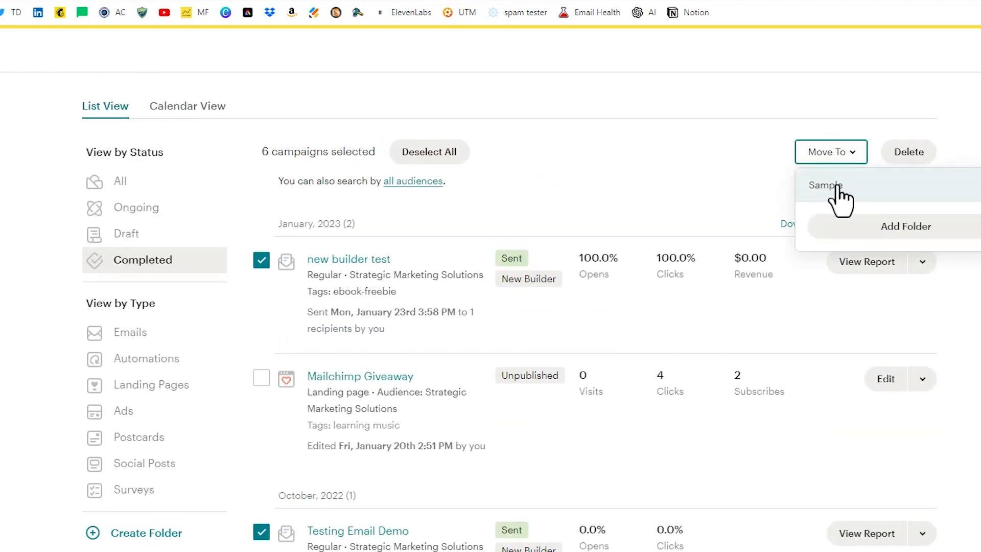
pyautogui.click(825, 185)
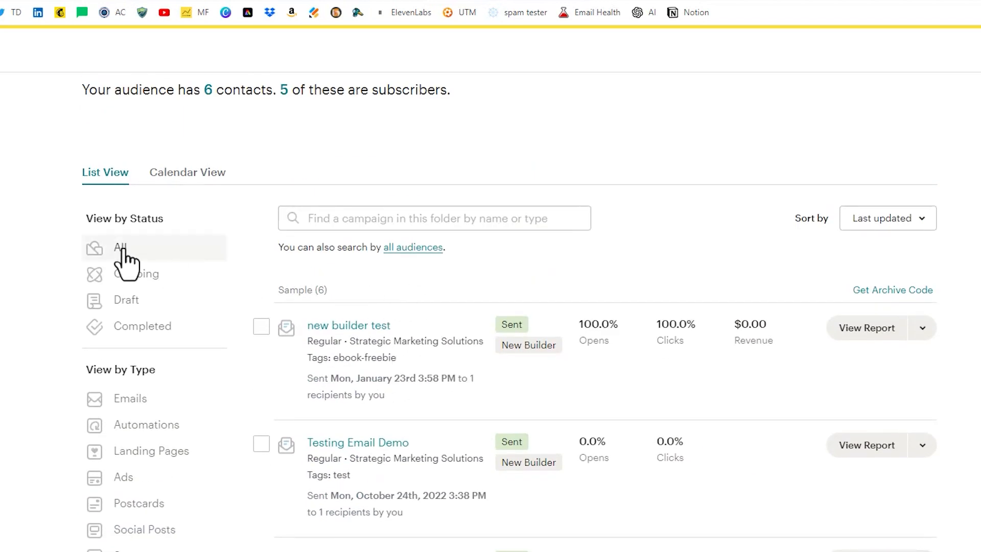
# Return to the Campaign archive page settings and enable Only show campaigns in a specific folder.
pyautogui.click(119, 246)
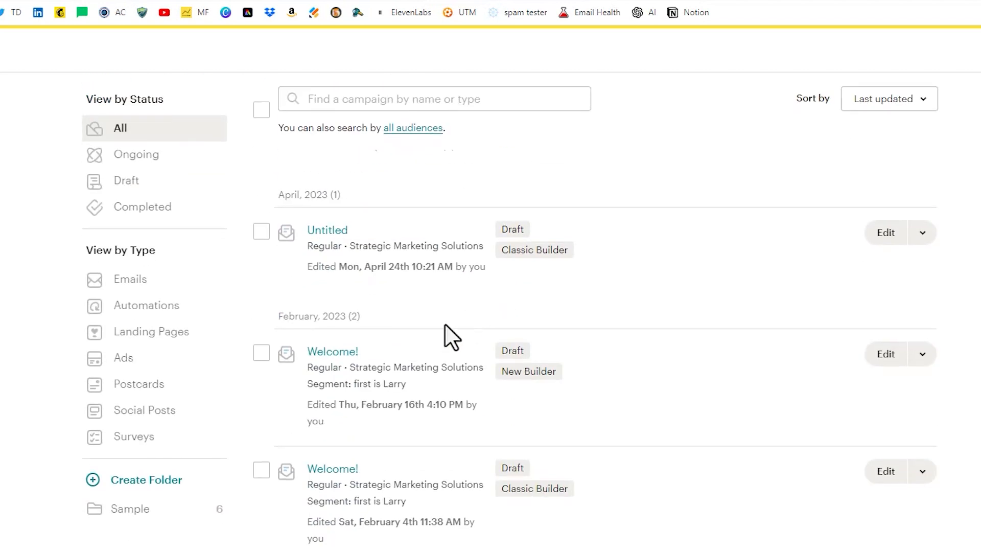
pyautogui.click(129, 507)
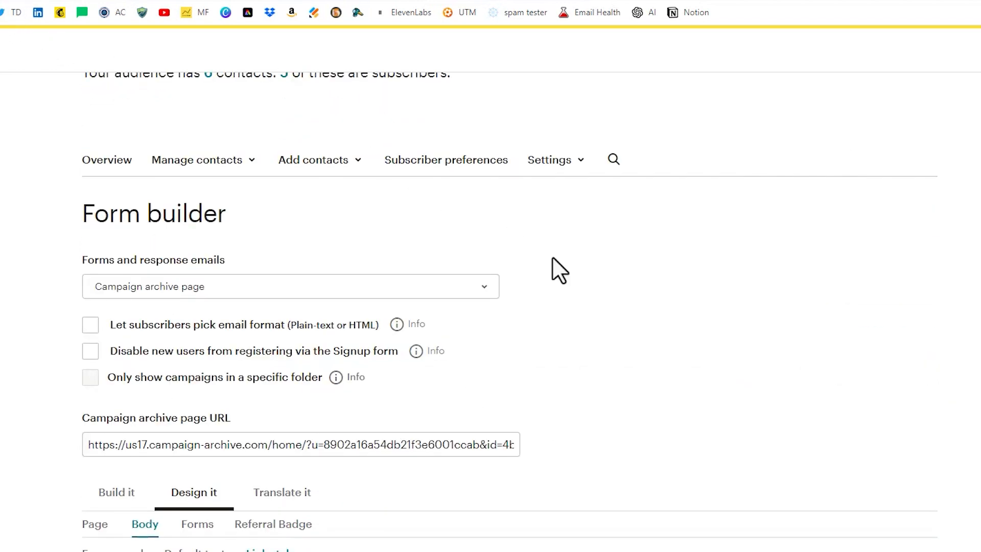
pyautogui.scroll(-3)
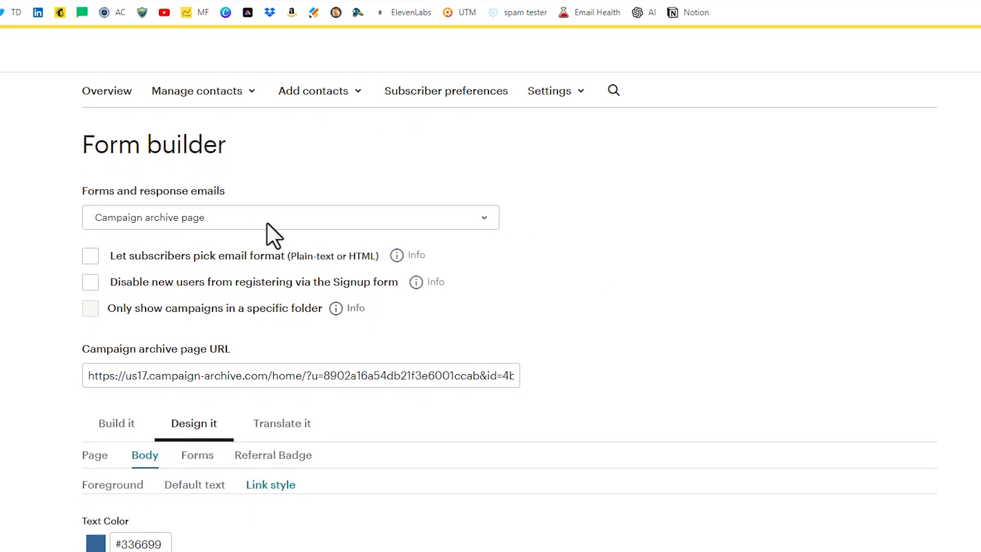
pyautogui.click(116, 423)
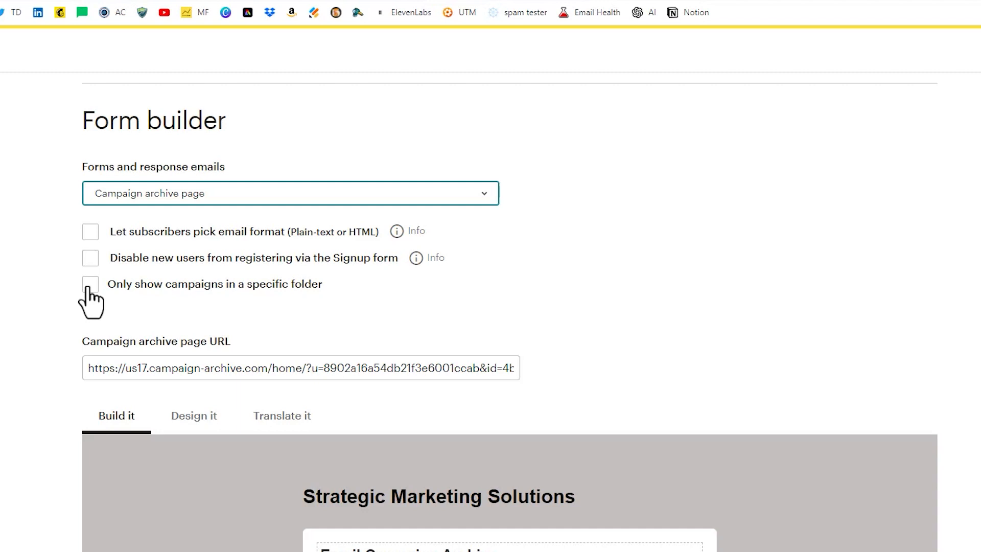
pyautogui.moveTo(308, 298)
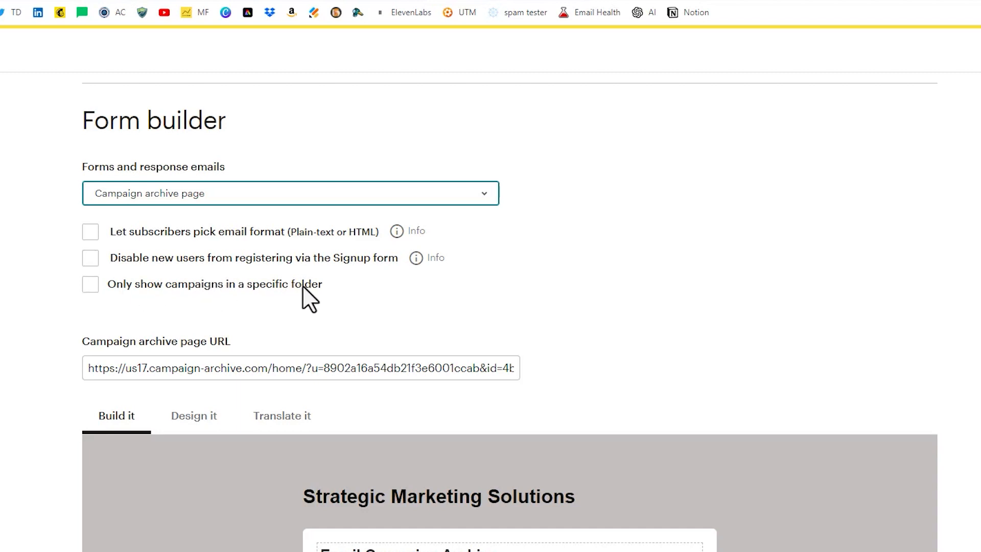
pyautogui.click(89, 284)
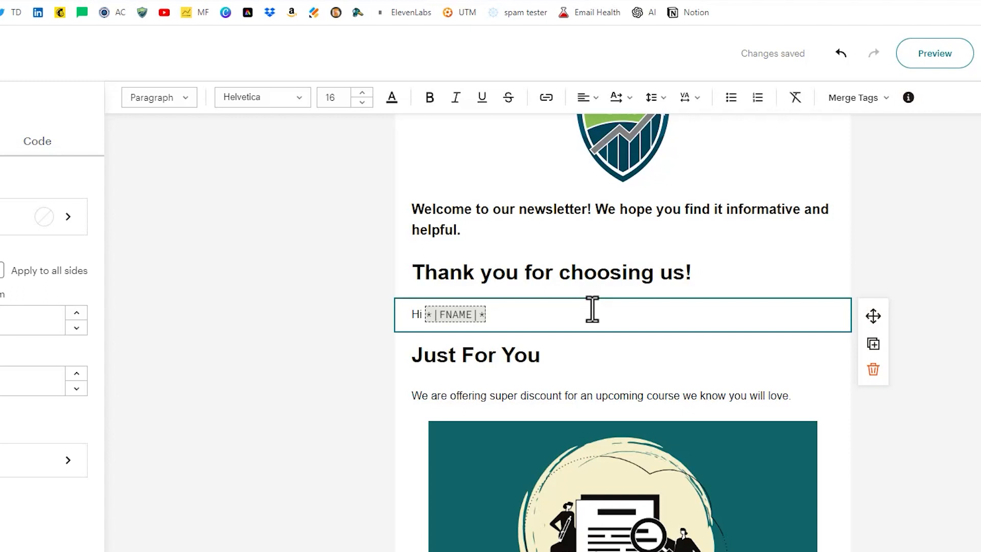
pyautogui.moveTo(568, 312)
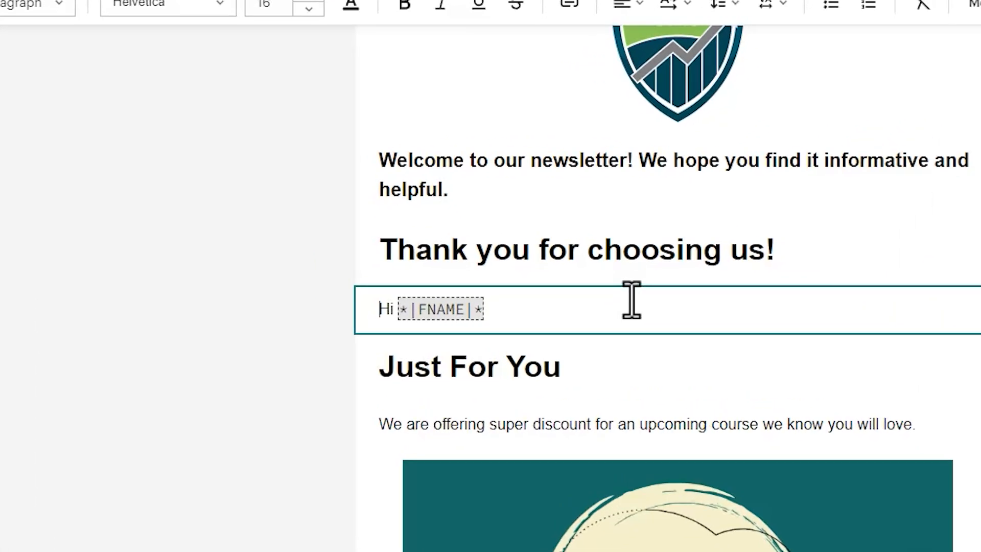
# Wrap the Hi *|FNAME|* greeting in *|IFNOT:ARCHIVE_PAGE|* and *|END:IF|* merge tags.
pyautogui.write('*|IFNOT:ARCHIVE_PAGE|*')
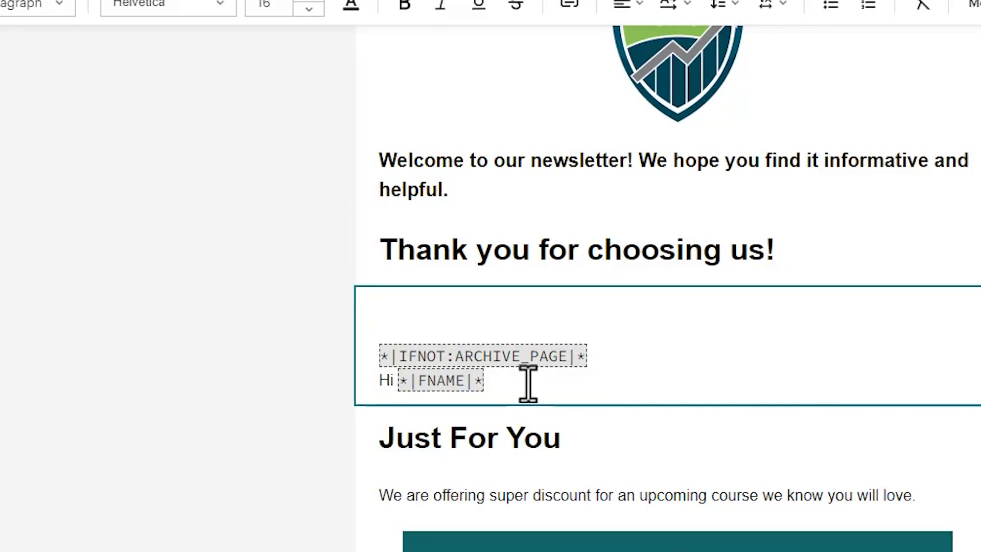
pyautogui.moveTo(494, 380)
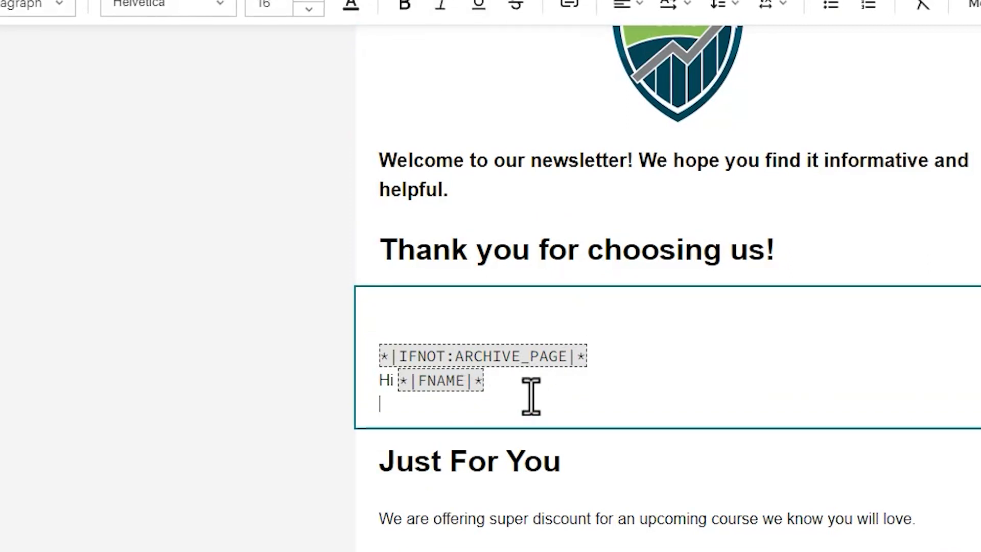
pyautogui.write('*|END:IF|*')
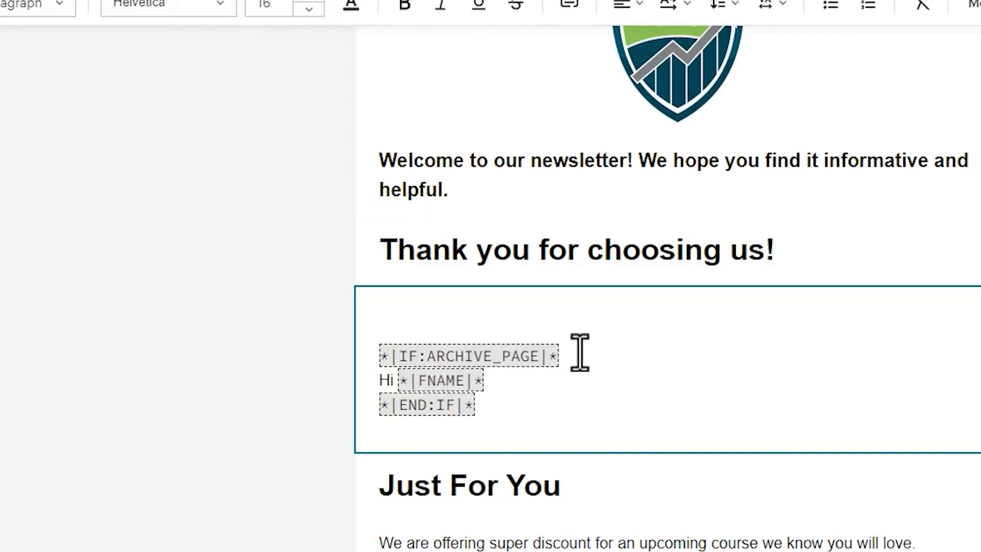
pyautogui.moveTo(647, 368)
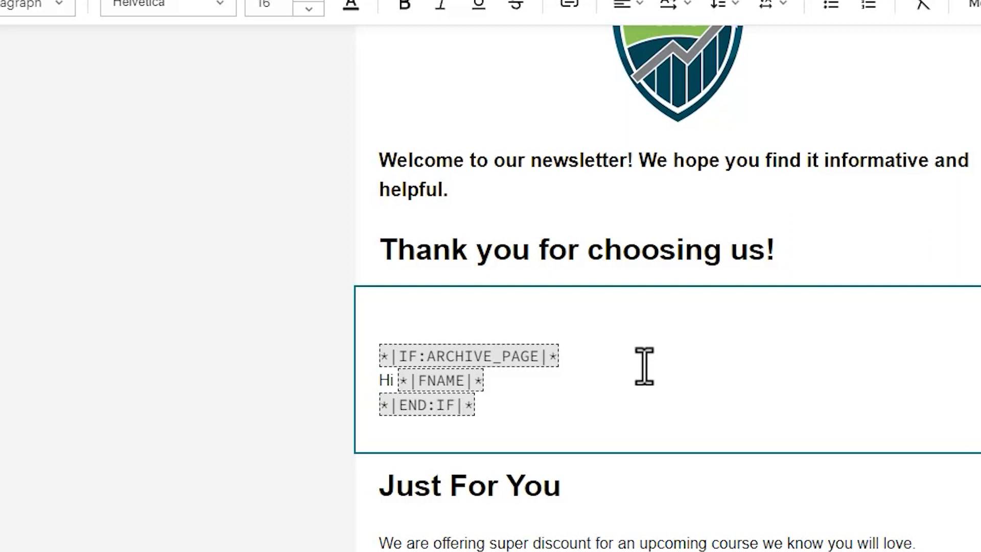
pyautogui.moveTo(543, 419)
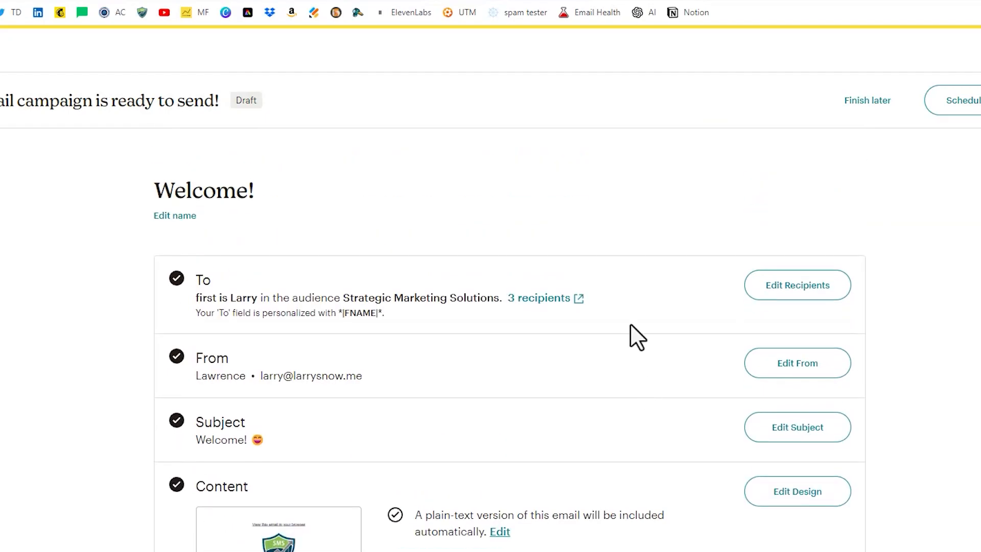
pyautogui.moveTo(579, 316)
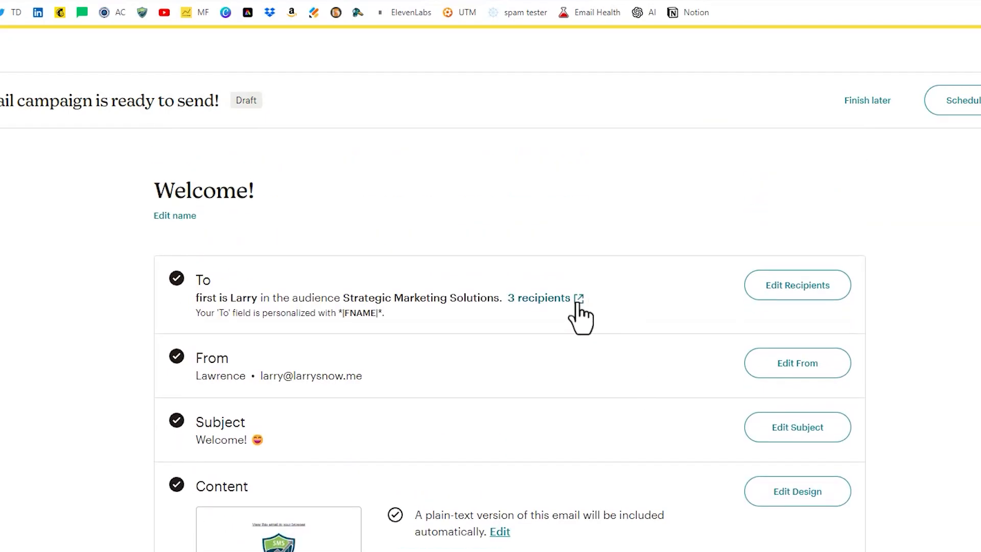
pyautogui.moveTo(629, 244)
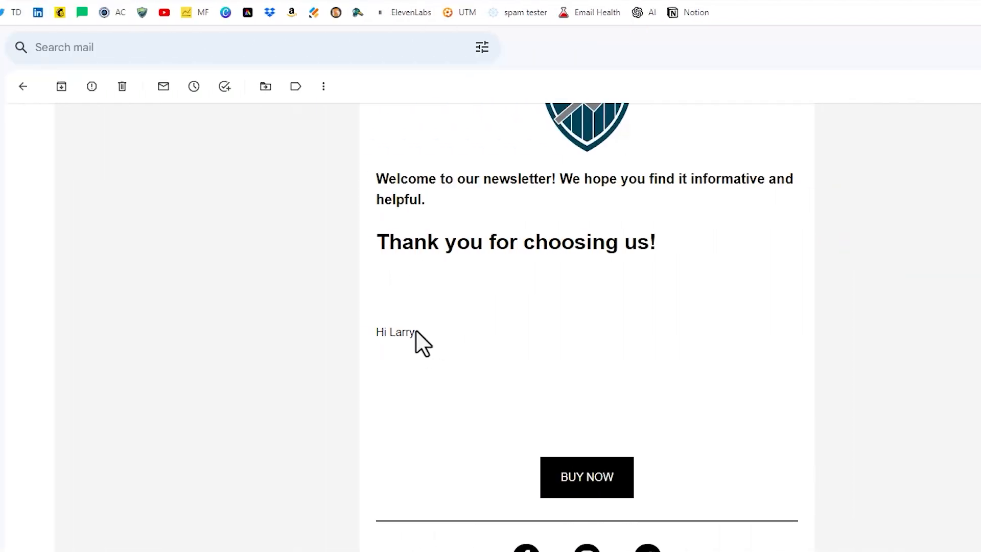
# Open the received Welcome! newsletter email from the Gmail inbox.
pyautogui.doubleClick(395, 332)
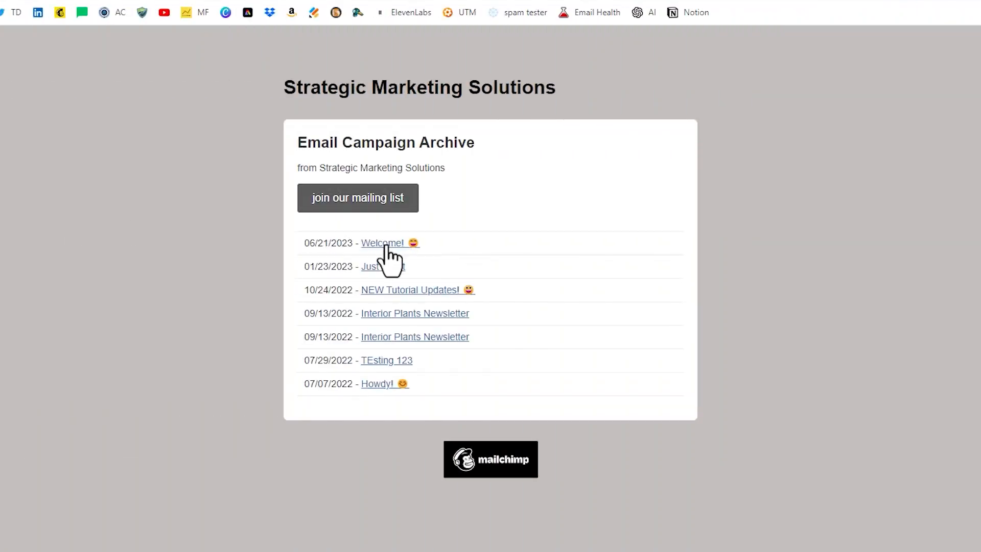
pyautogui.click(382, 243)
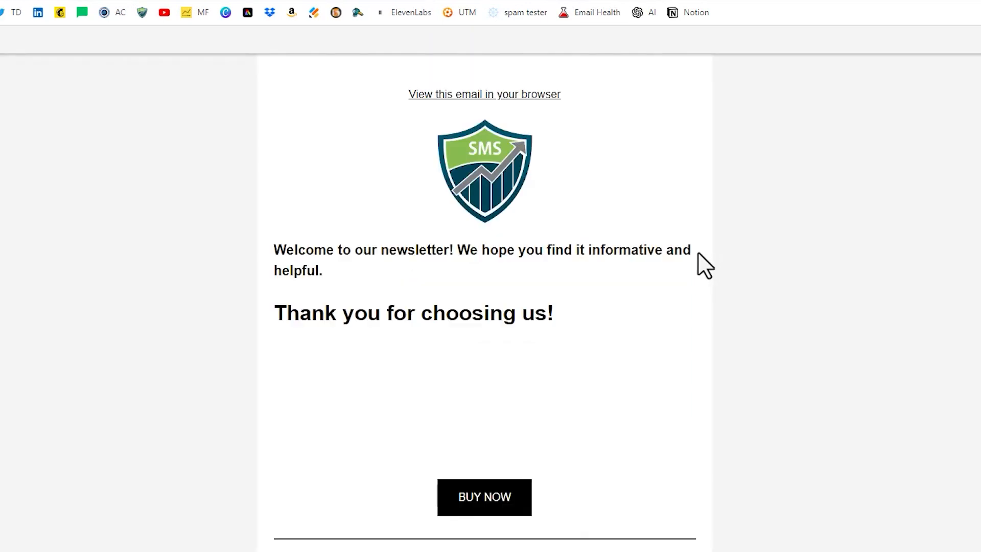
pyautogui.moveTo(691, 282)
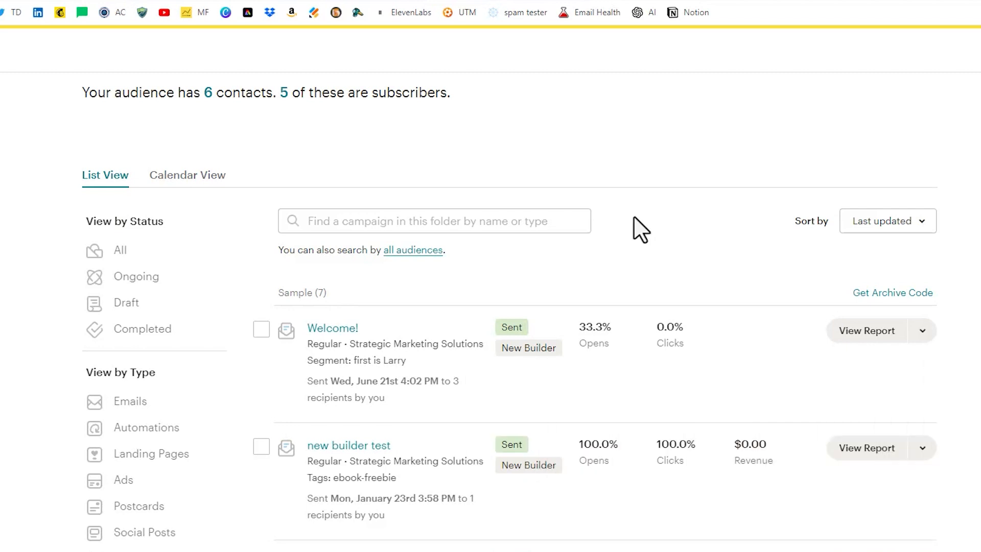
pyautogui.scroll(-3)
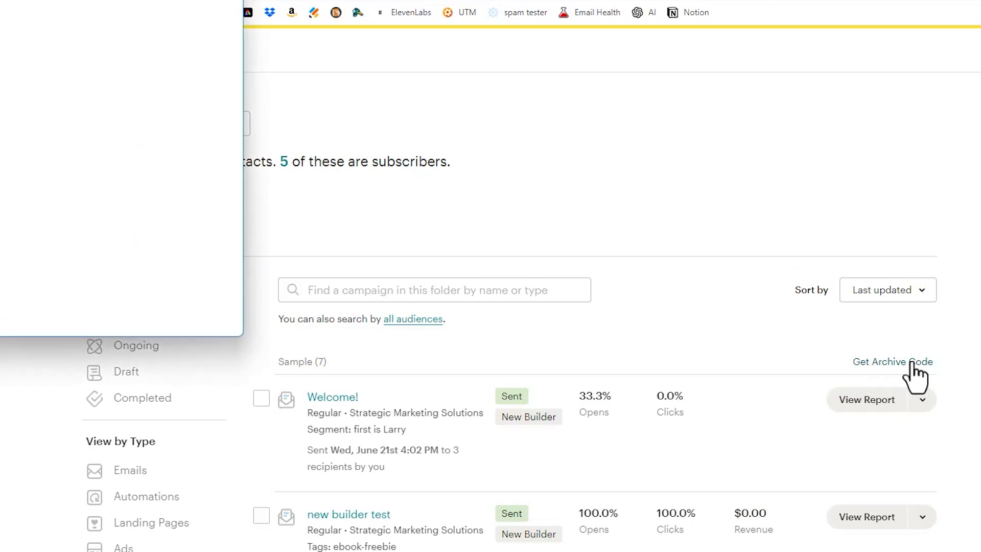
# Reveal the archive generator code for the Sample campaign folder via Get Archive Code.
pyautogui.click(892, 361)
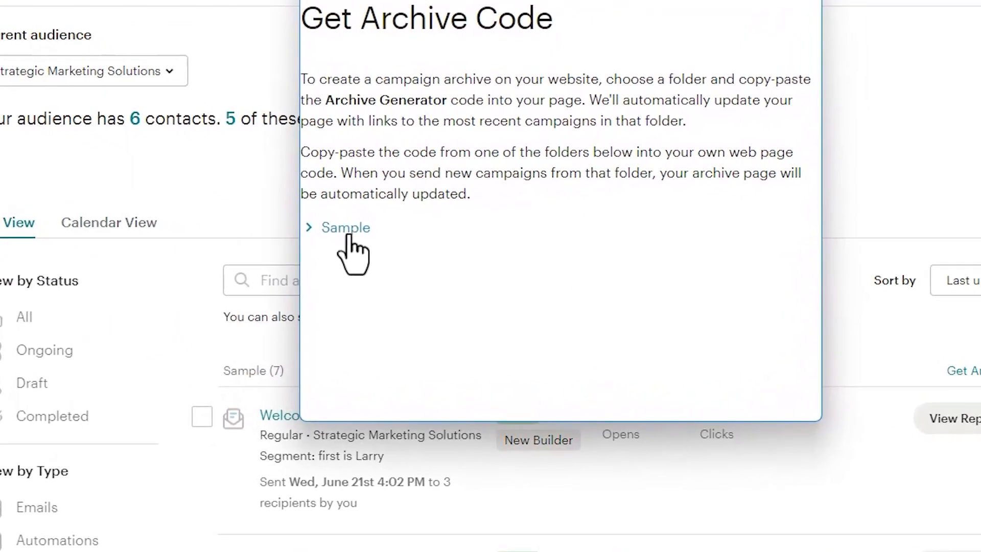
pyautogui.click(345, 227)
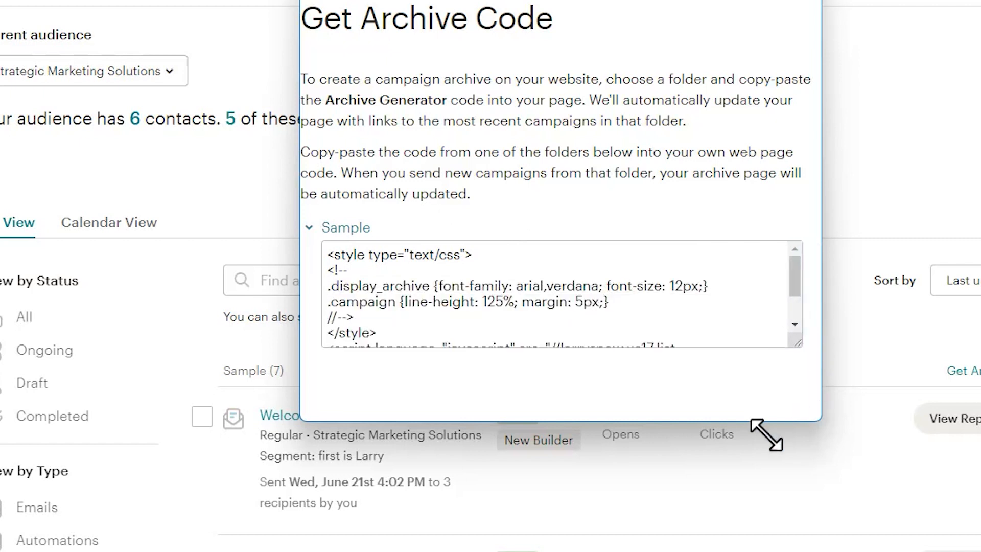
pyautogui.scroll(-3)
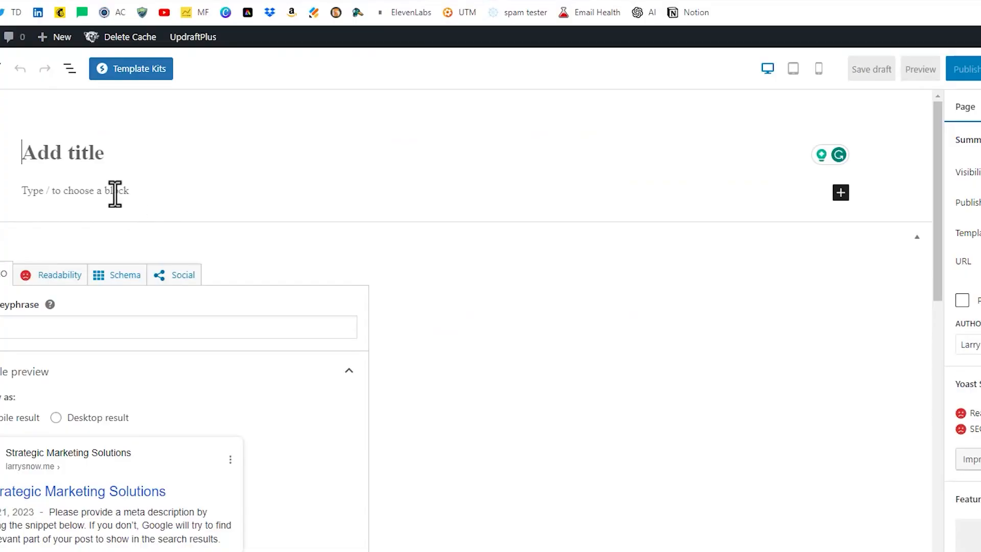
# Insert a Custom HTML block in the page body and focus it for pasting the archive code.
pyautogui.click(94, 191)
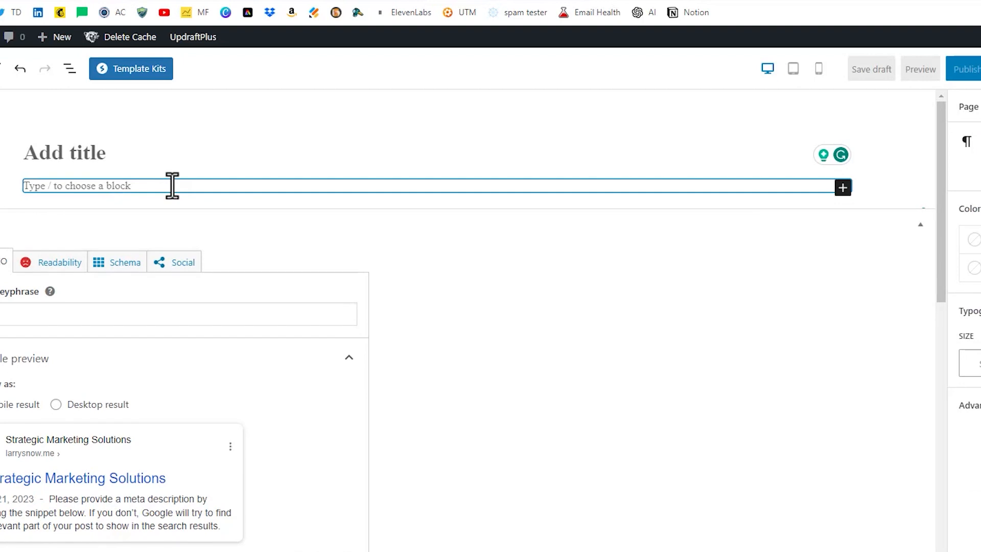
pyautogui.write('custom')
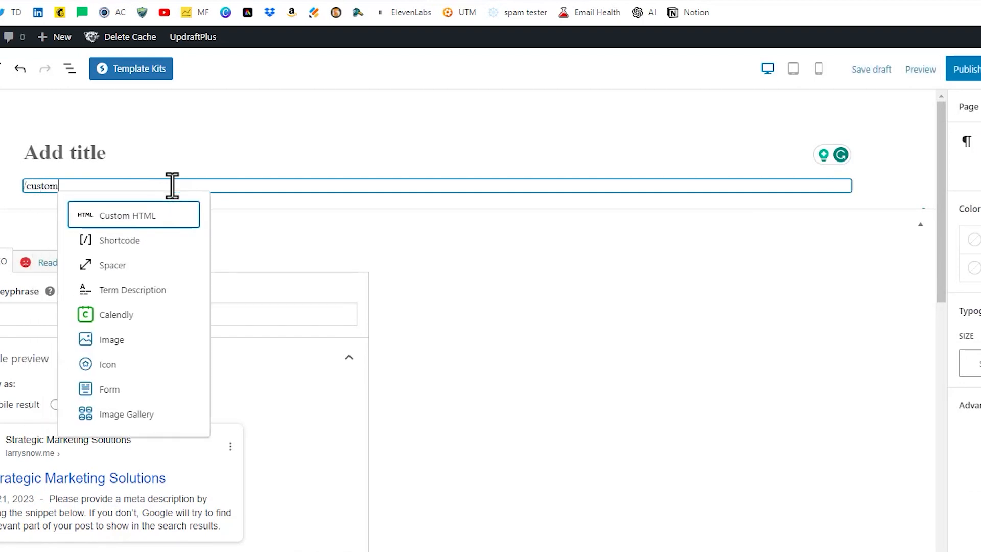
pyautogui.click(133, 215)
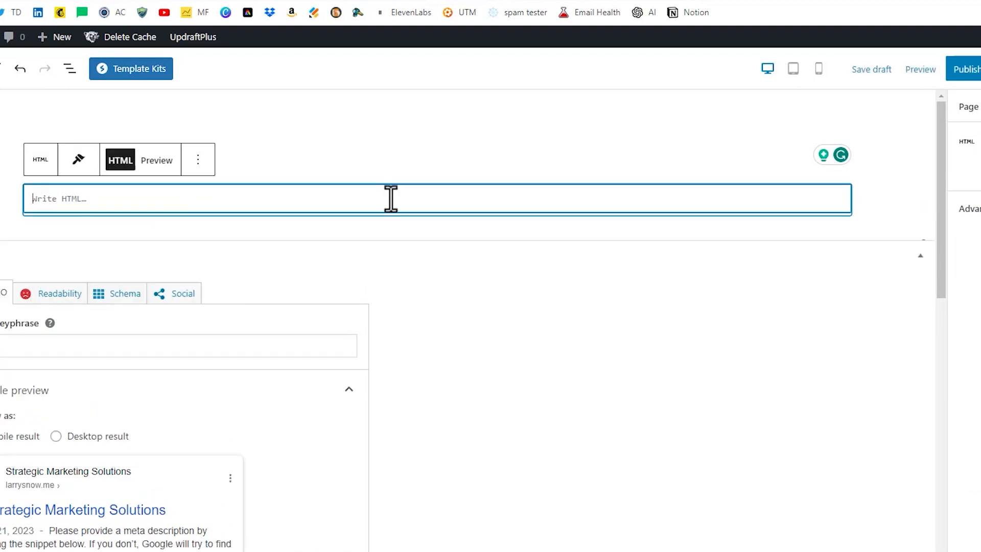
pyautogui.click(156, 160)
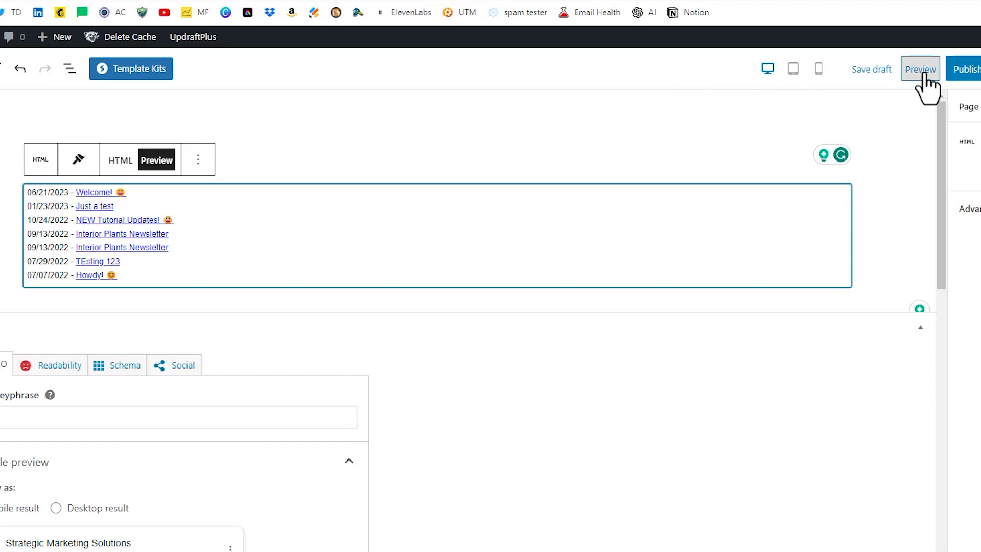
# Switch the archive block back to raw HTML and select the font-size value in its styles.
pyautogui.click(919, 69)
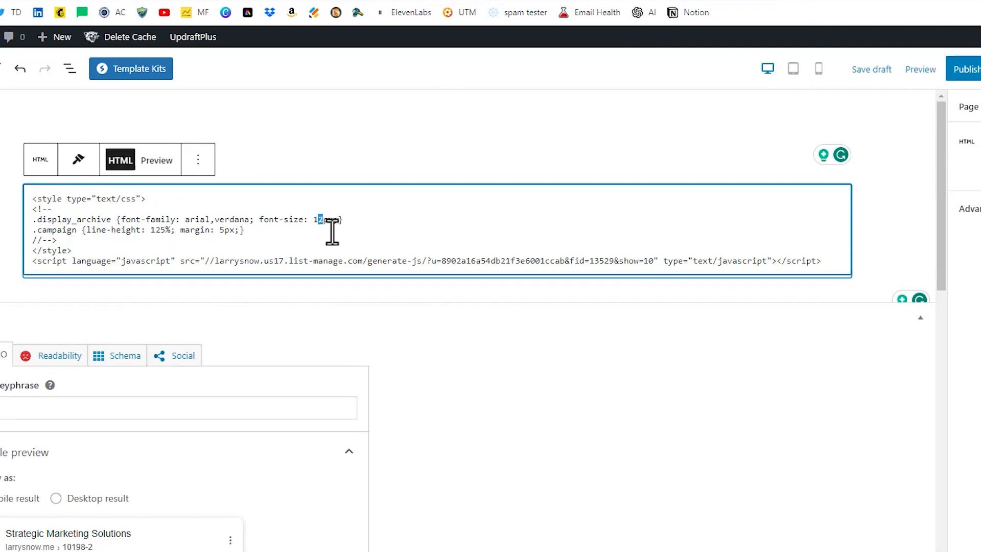
pyautogui.click(156, 159)
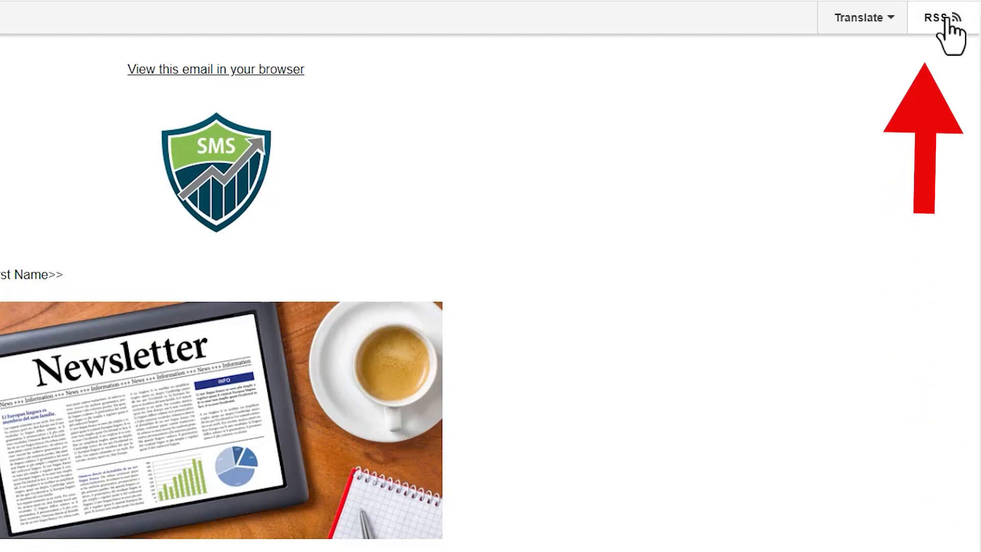
pyautogui.moveTo(928, 49)
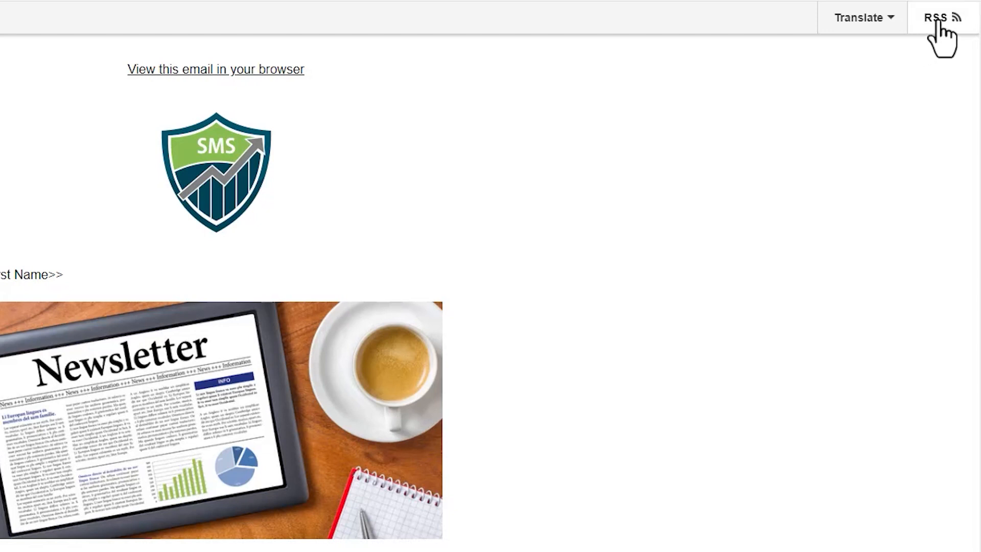
pyautogui.moveTo(942, 17)
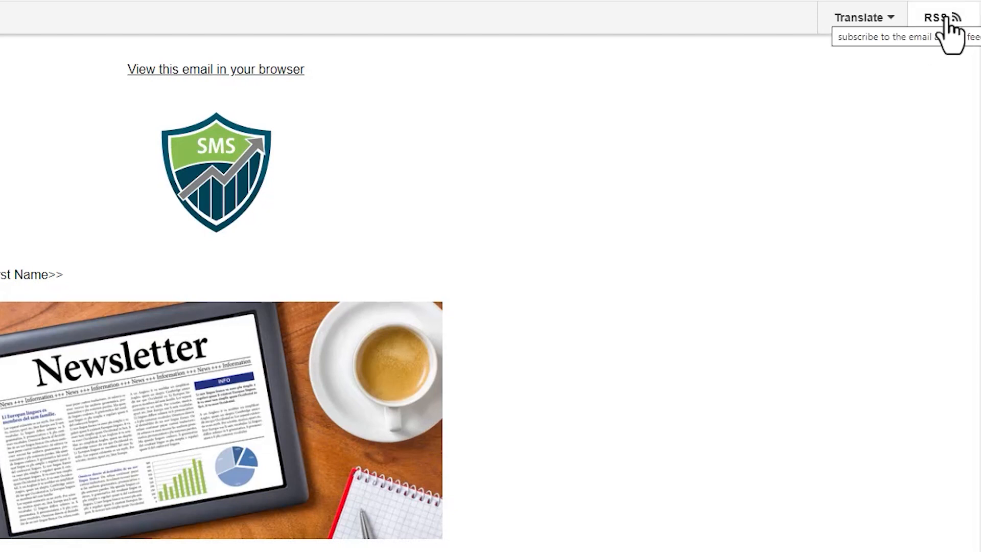
# Open the RSS feed from the Mailchimp campaign archive page.
pyautogui.click(936, 17)
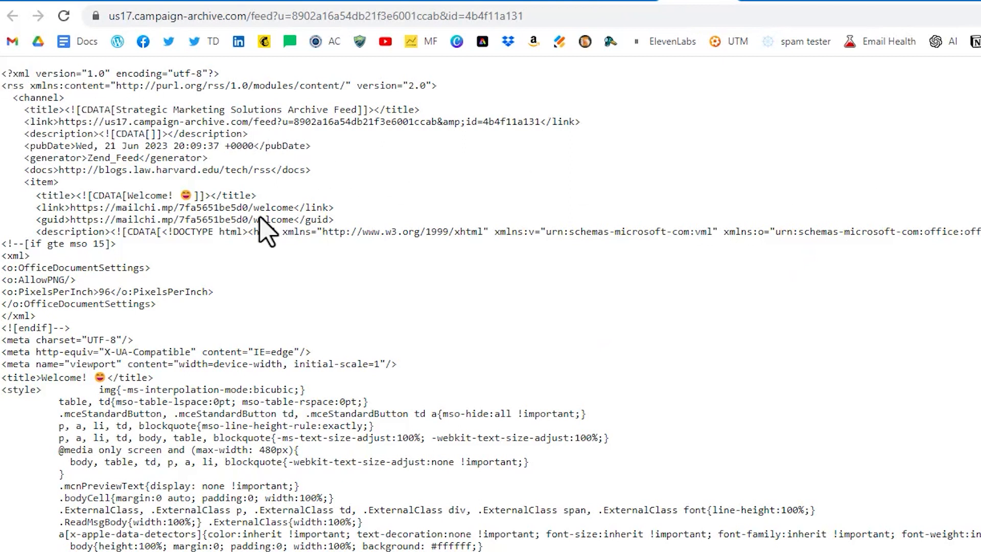
pyautogui.moveTo(761, 468)
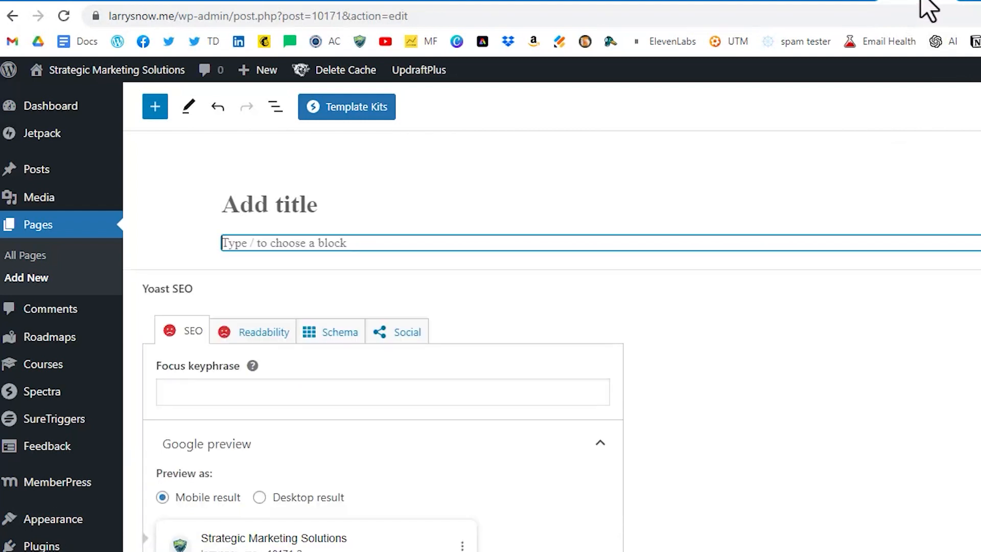
pyautogui.moveTo(569, 243)
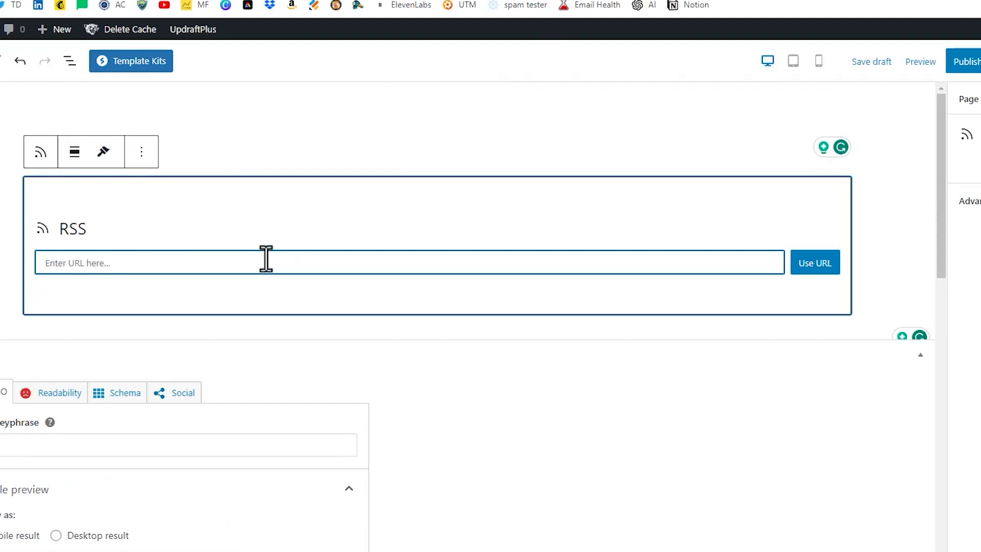
# Feed the RSS block with the us17.campaign-archive.com feed URL and load it.
pyautogui.write('https://us17.campaign-archive.com/feed?u=8902a16a54db21f3e6001ccab&id=4b4f11a131')
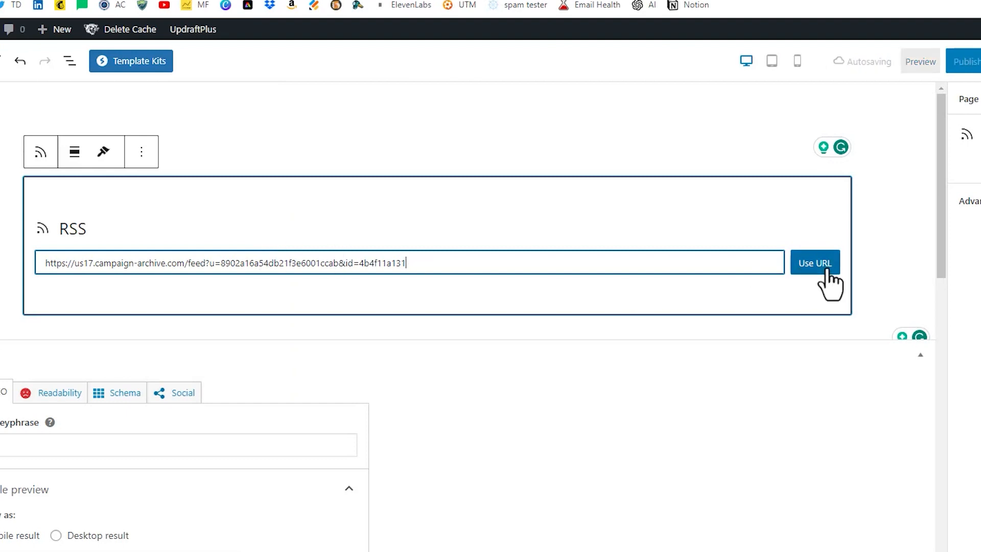
pyautogui.click(814, 263)
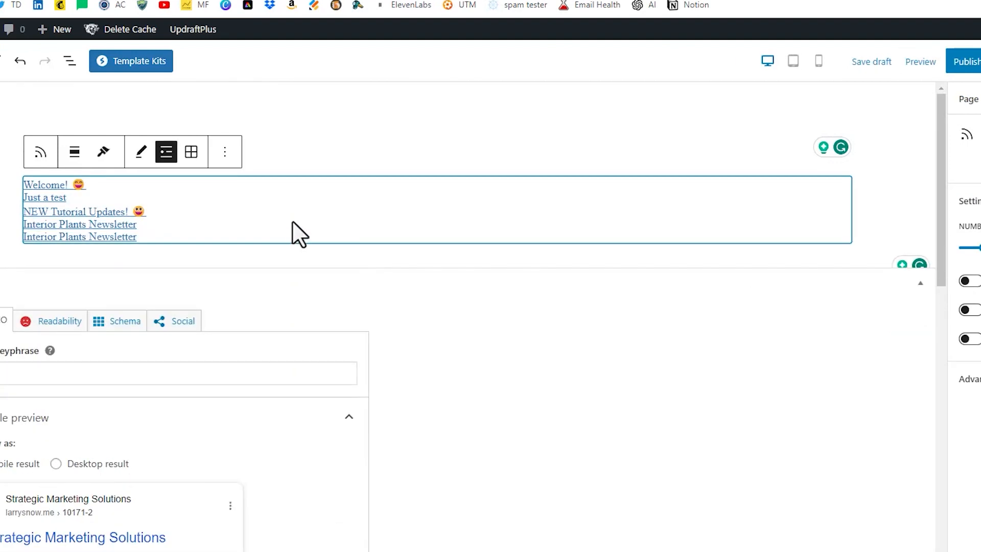
pyautogui.moveTo(307, 230)
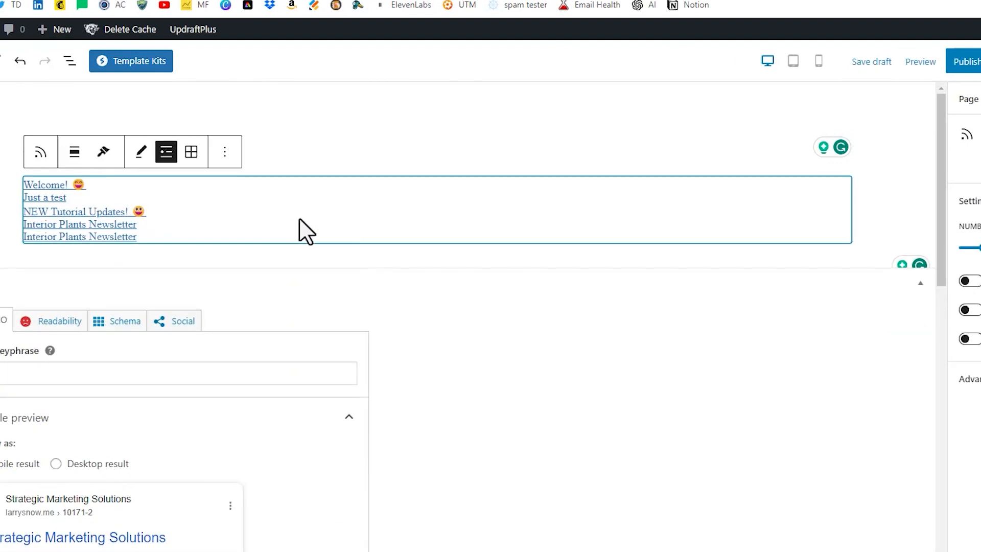
pyautogui.moveTo(494, 188)
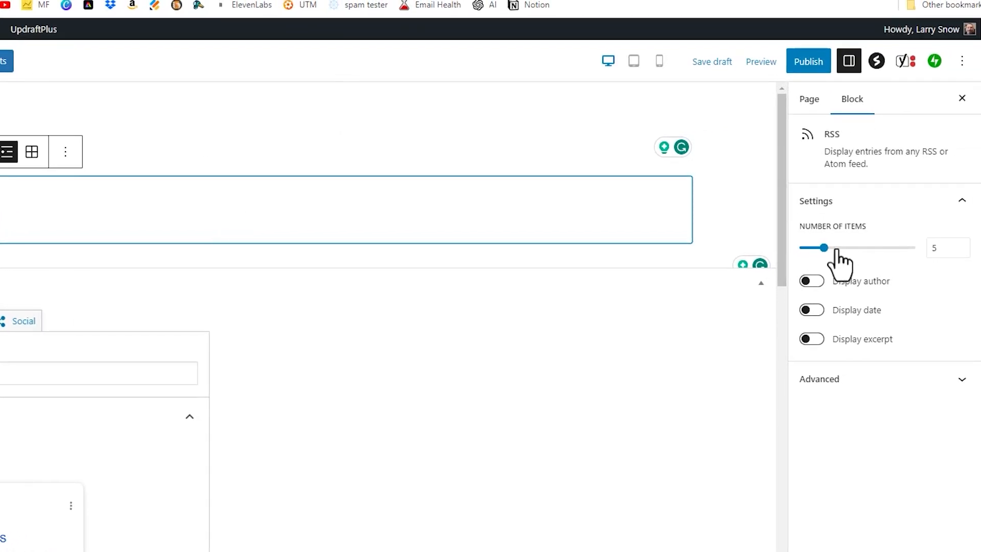
# Raise the RSS block's Number of Items slider to 20.
pyautogui.moveTo(814, 247); pyautogui.dragTo(873, 248)
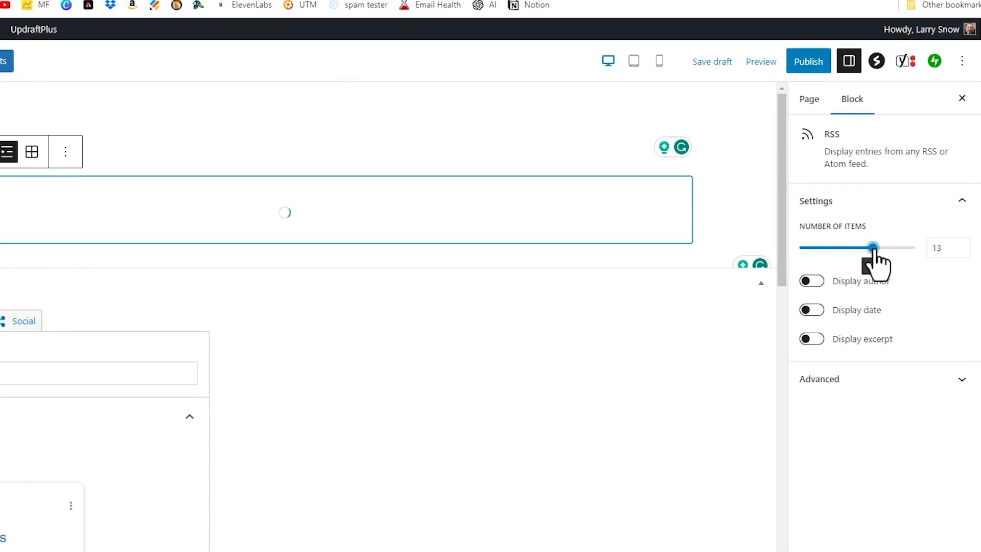
pyautogui.moveTo(873, 248); pyautogui.dragTo(915, 248)
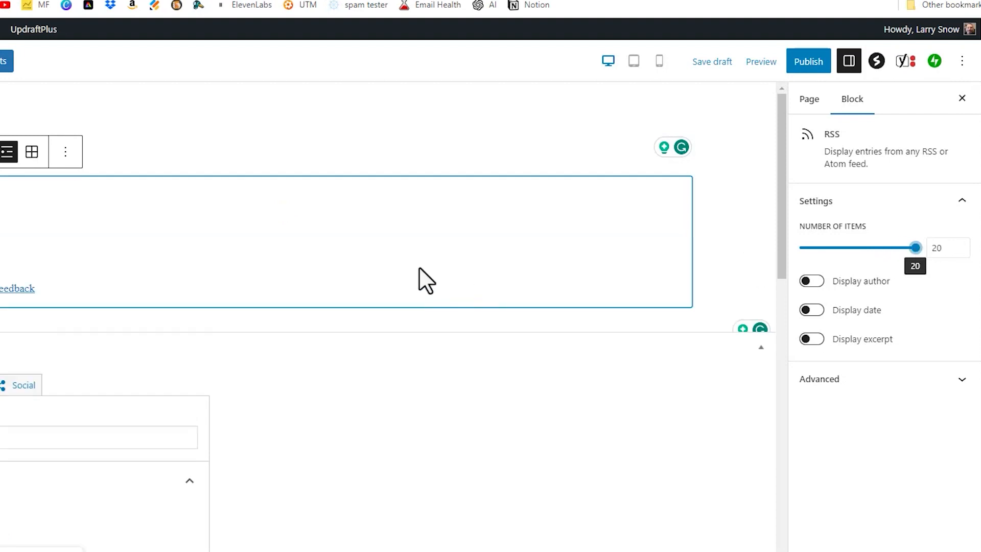
pyautogui.moveTo(391, 156)
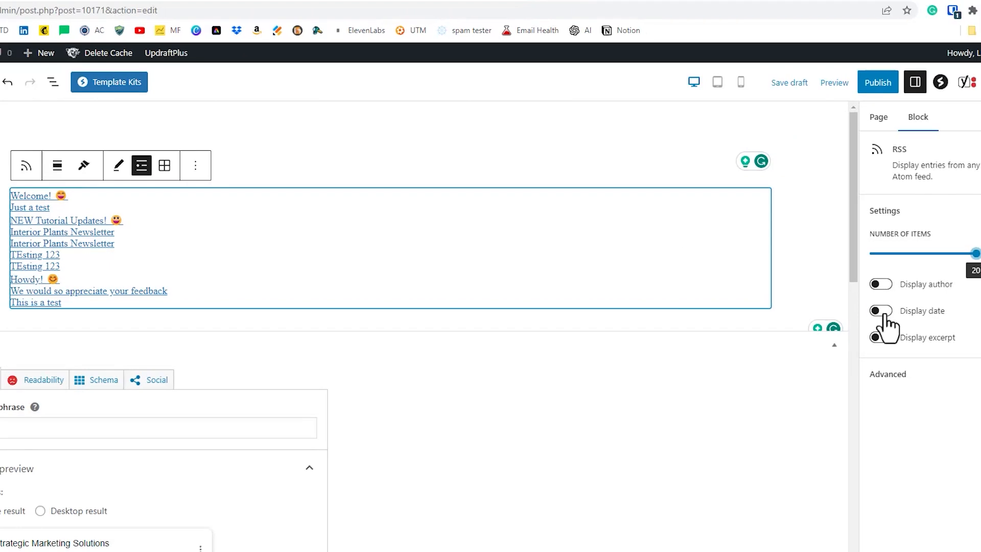
# Turn on Display date for the feed items, try the excerpt option, and leave it off.
pyautogui.click(880, 310)
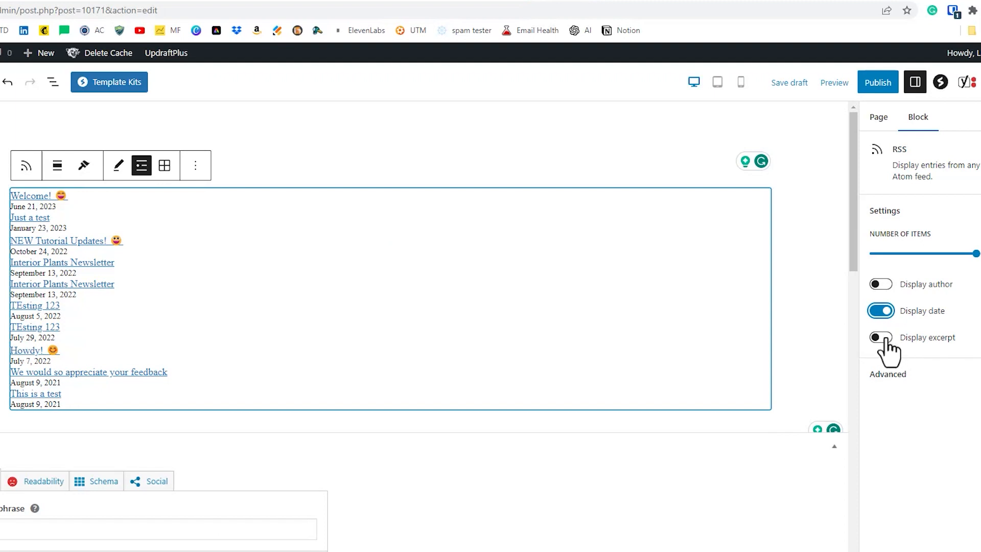
pyautogui.click(880, 337)
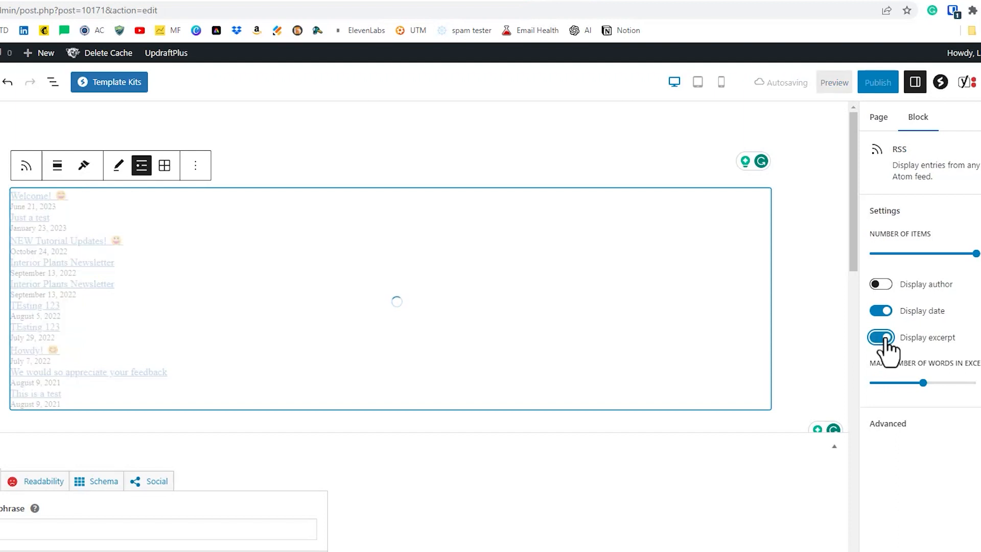
pyautogui.click(880, 337)
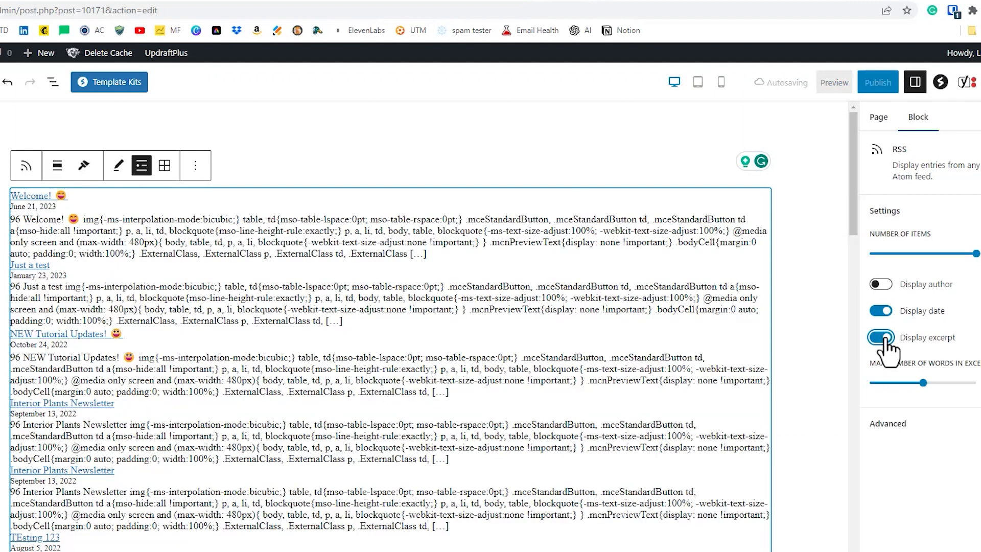
pyautogui.click(880, 336)
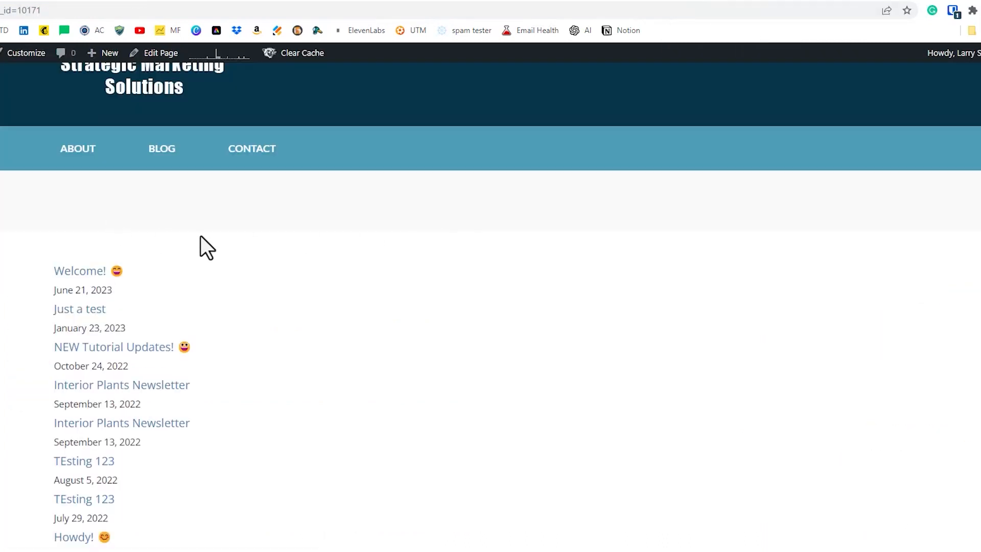
pyautogui.moveTo(494, 244)
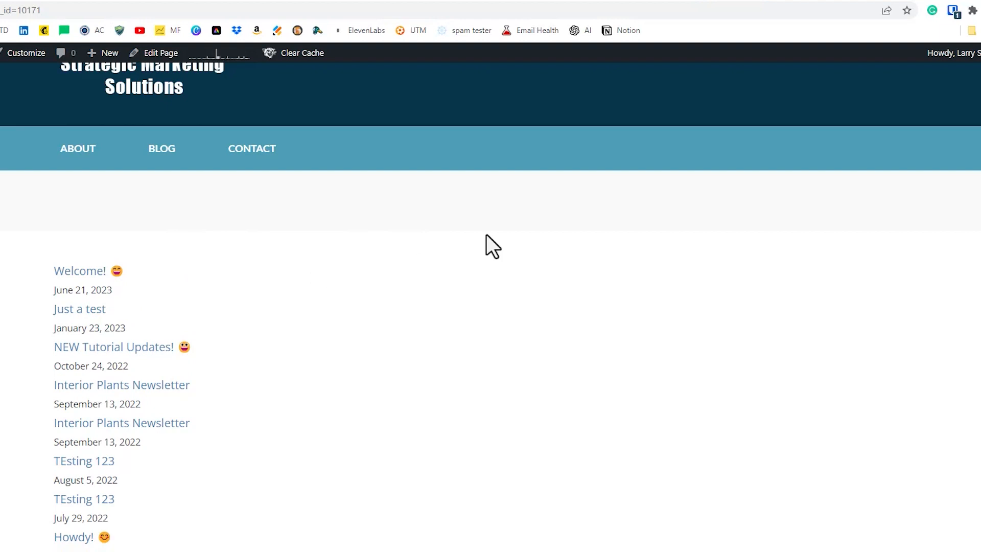
pyautogui.moveTo(657, 42)
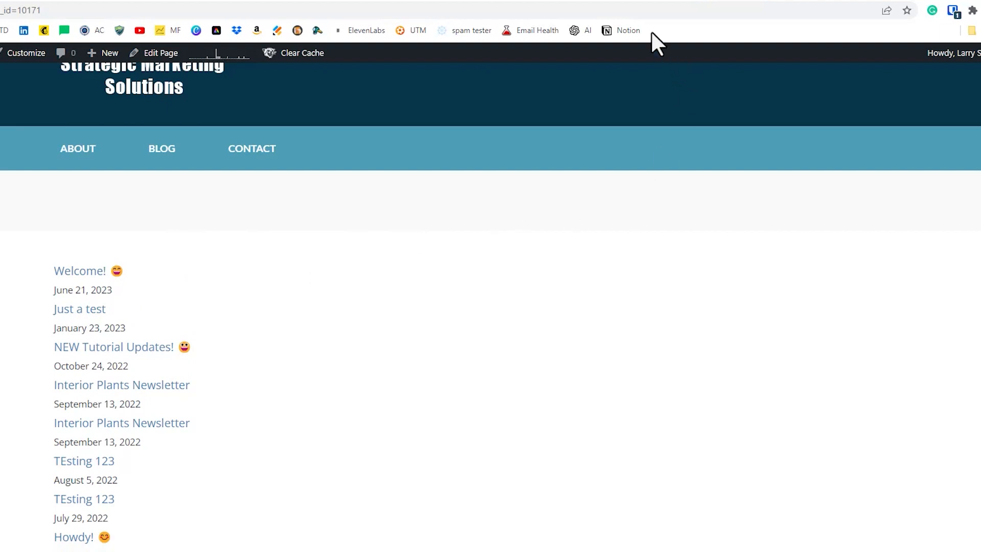